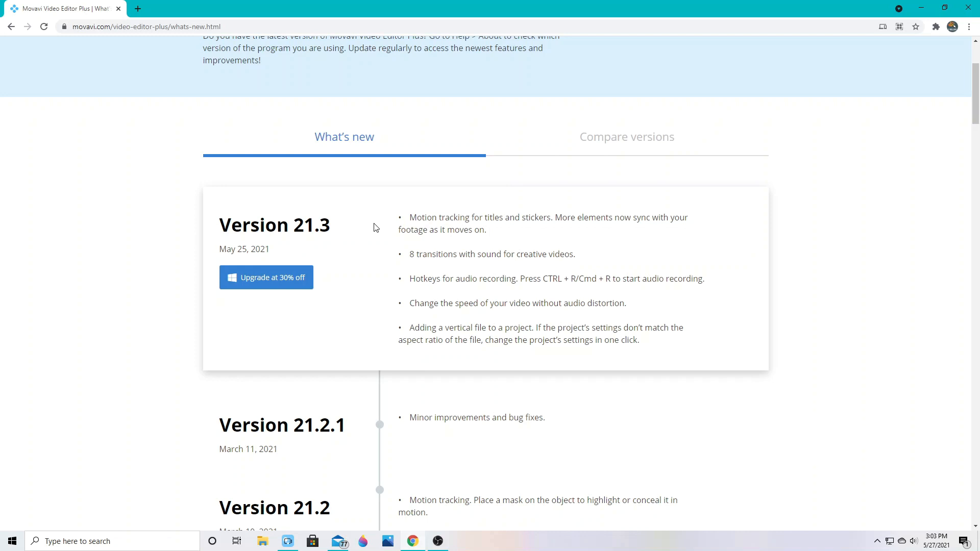
pyautogui.moveTo(493, 219)
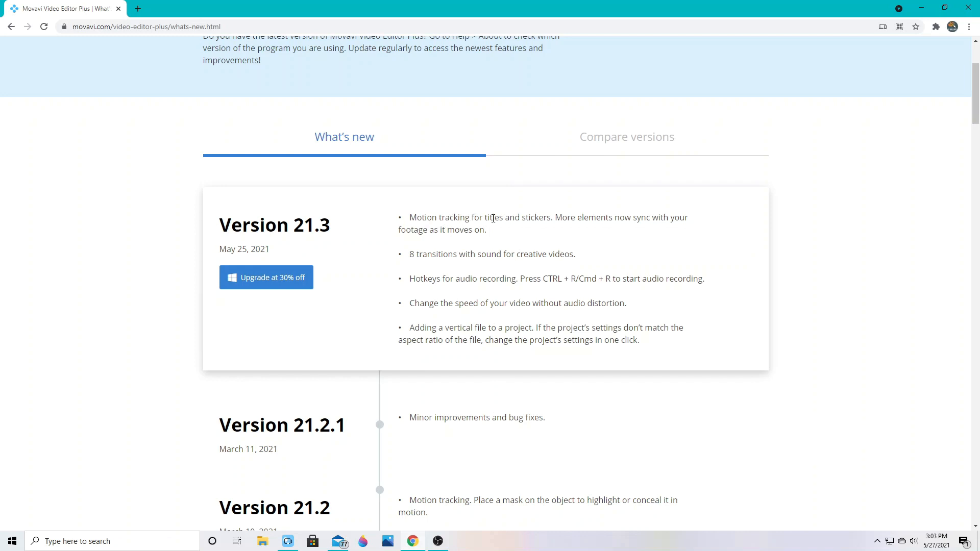
pyautogui.moveTo(416, 270)
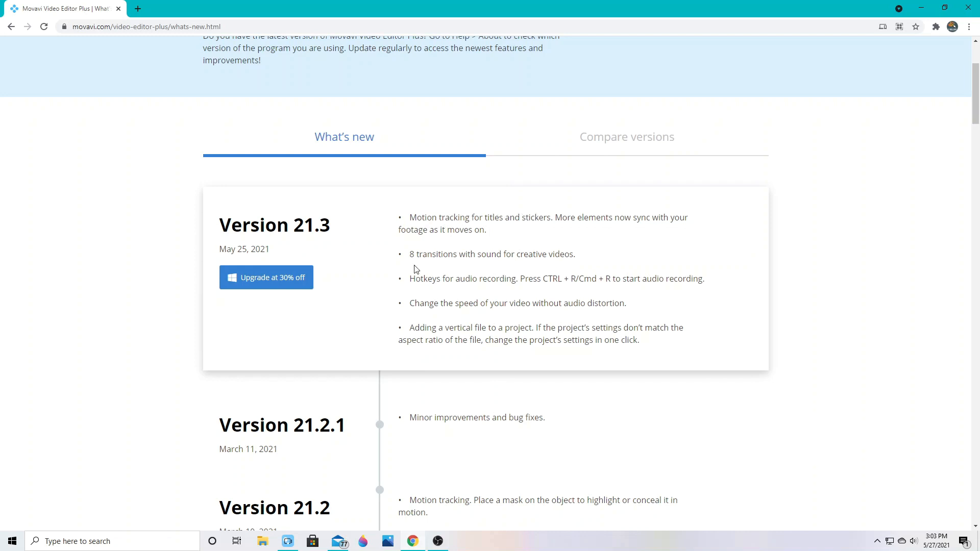
pyautogui.moveTo(535, 268)
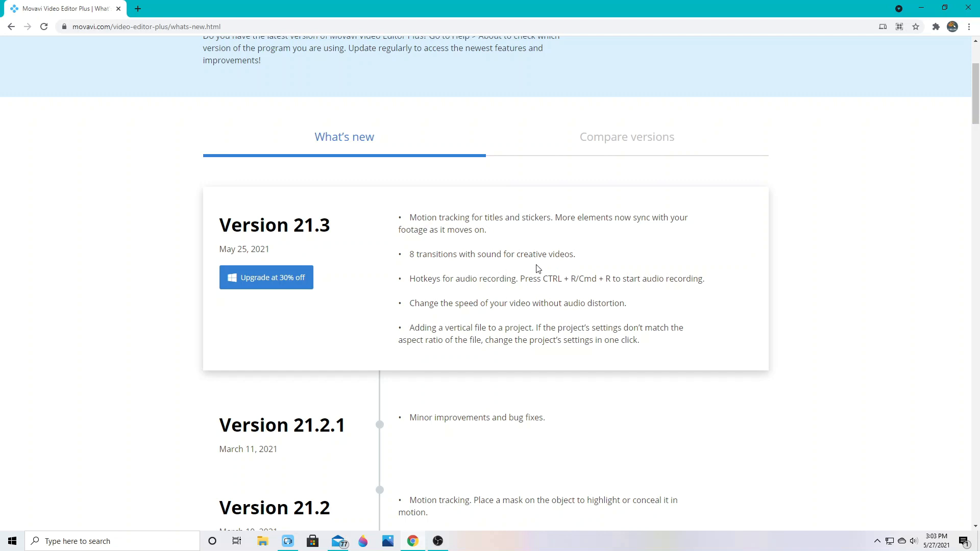
pyautogui.moveTo(499, 291)
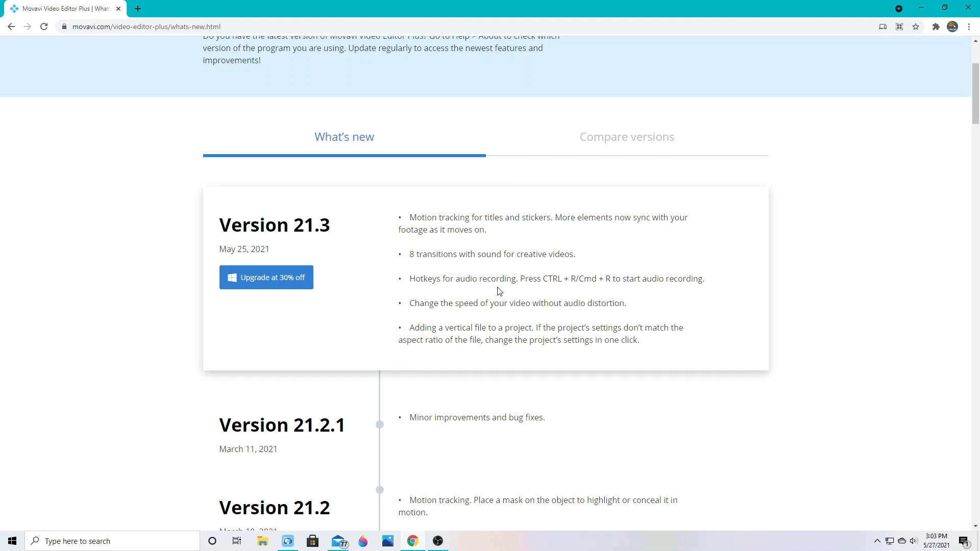
pyautogui.moveTo(542, 318)
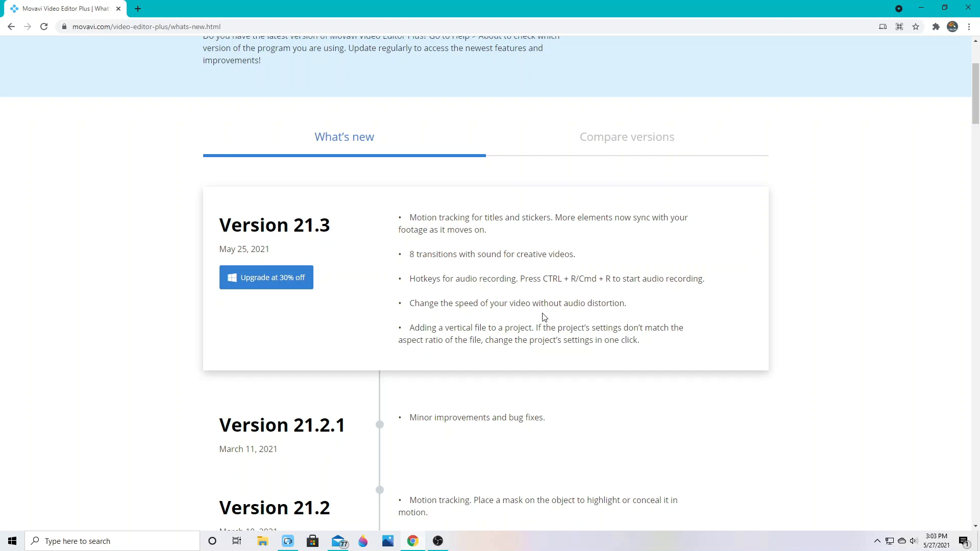
pyautogui.moveTo(425, 350)
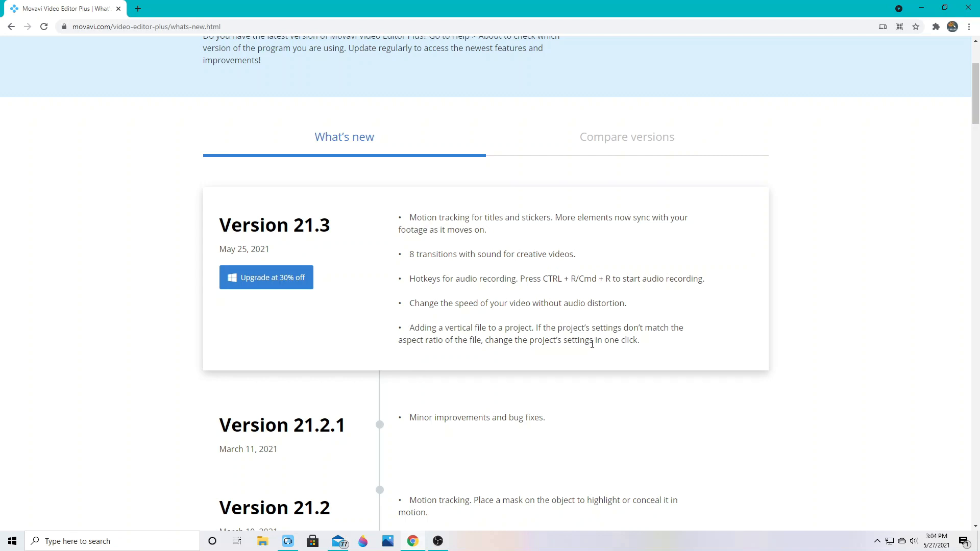
pyautogui.moveTo(599, 344)
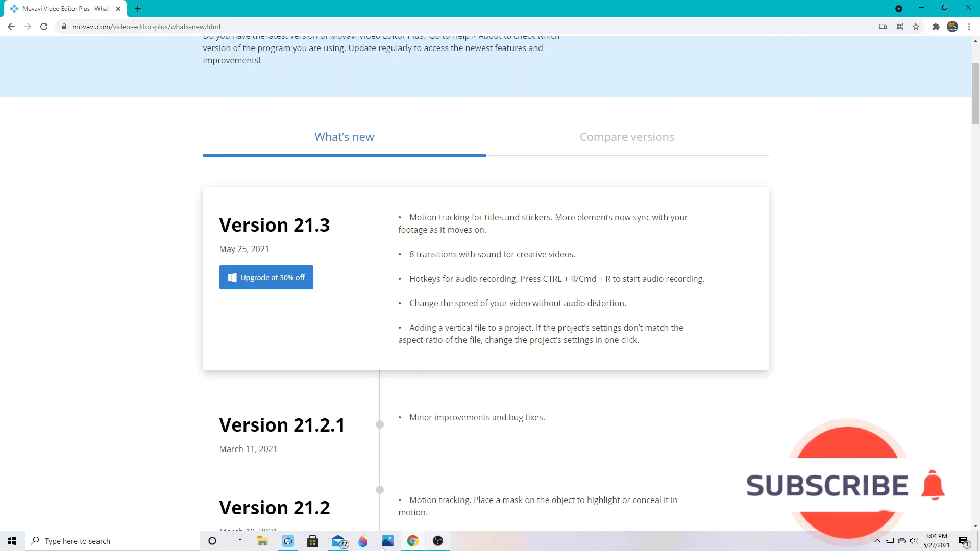
# - Switch back to the Movavi project holding the recorded voice clip
pyautogui.click(287, 541)
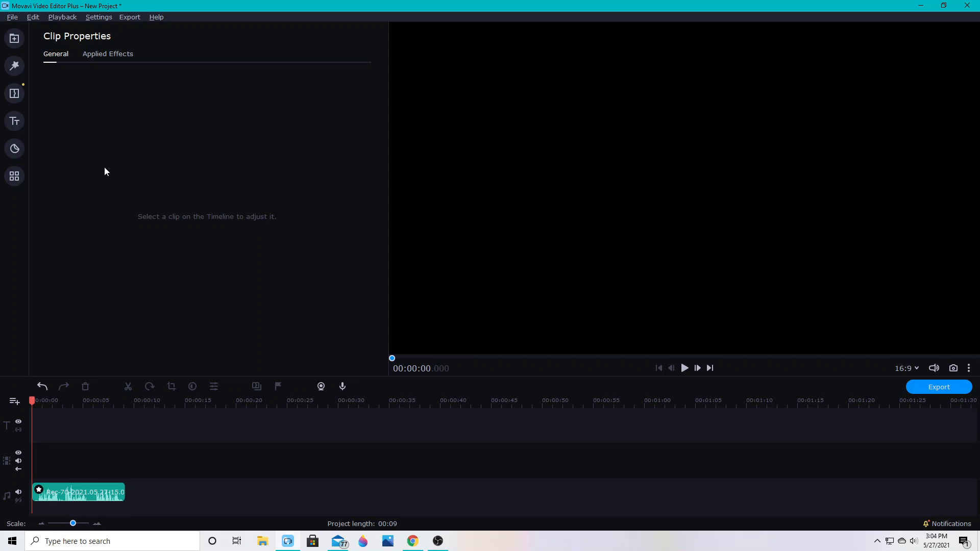
pyautogui.moveTo(64, 144)
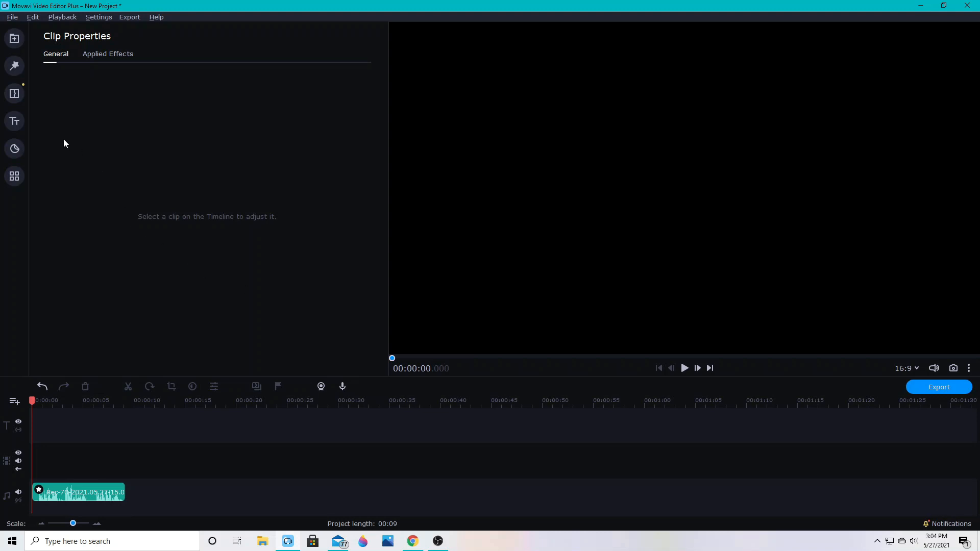
pyautogui.moveTo(50, 157)
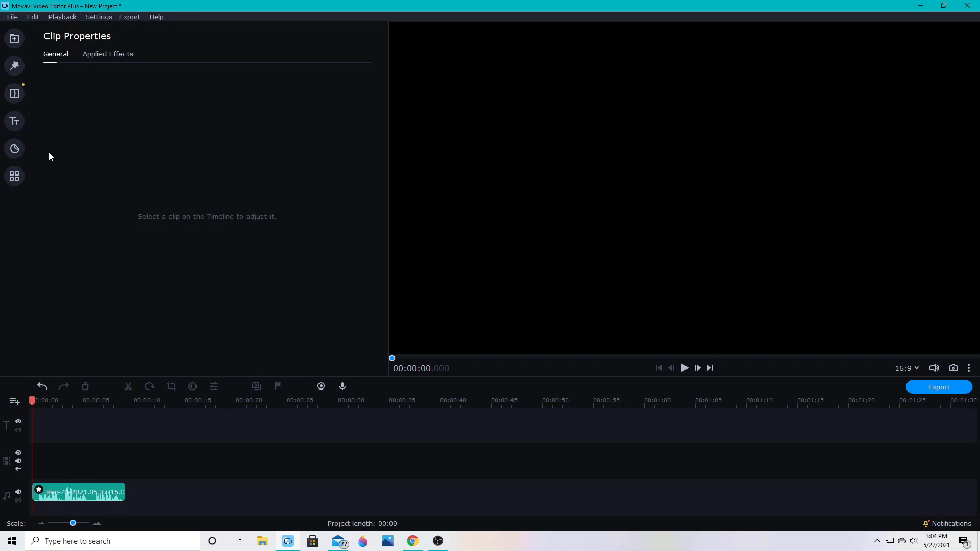
pyautogui.moveTo(52, 154)
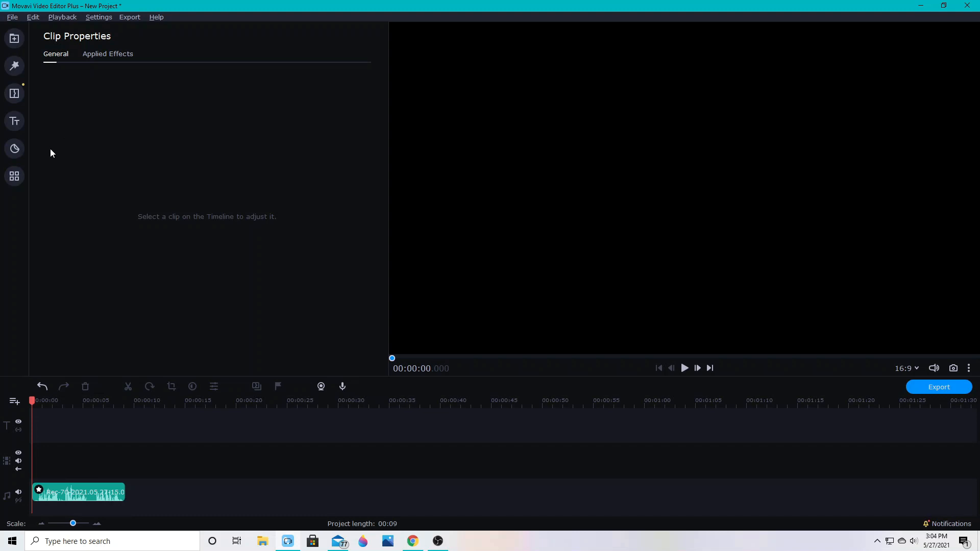
pyautogui.moveTo(52, 157)
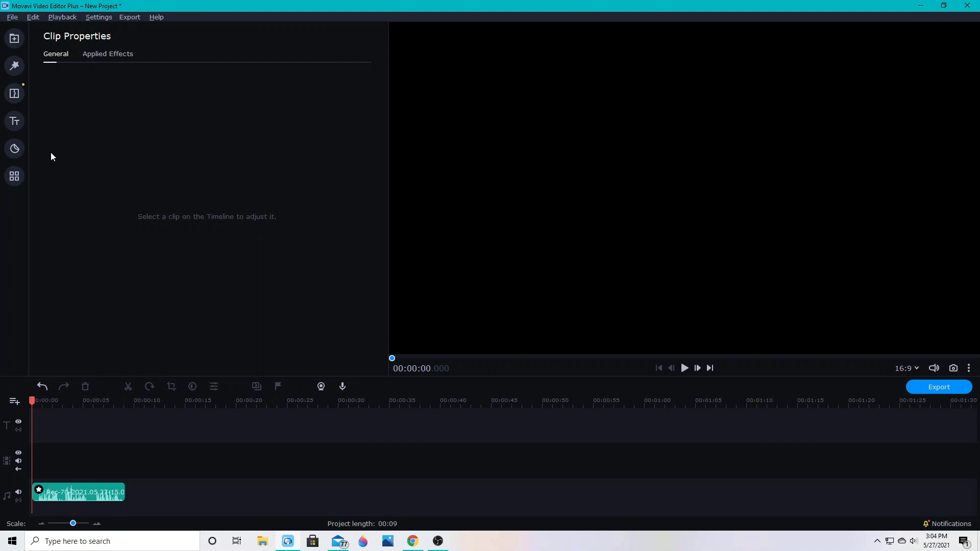
pyautogui.moveTo(52, 150)
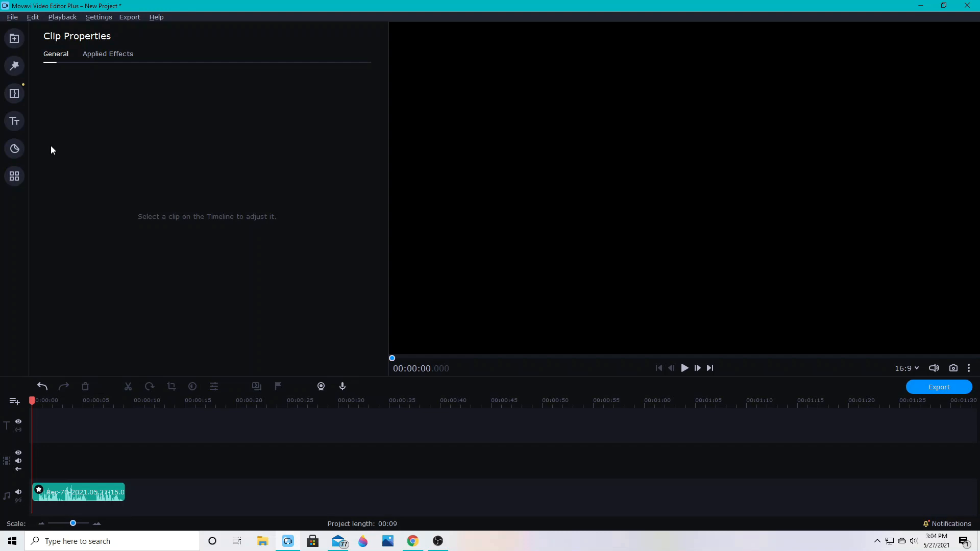
pyautogui.moveTo(13, 121)
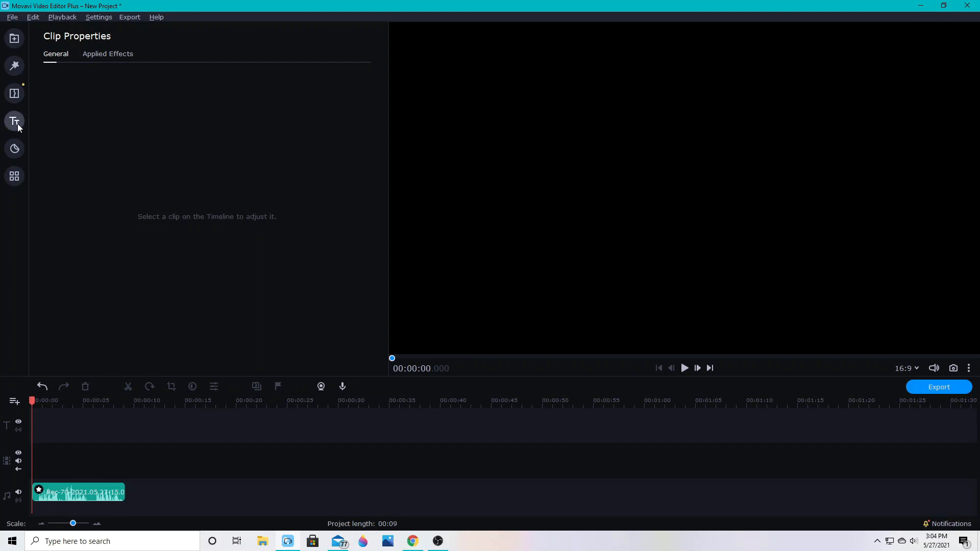
# - Bring up the media import area to fetch the Man Walking green-screen clip
pyautogui.click(13, 37)
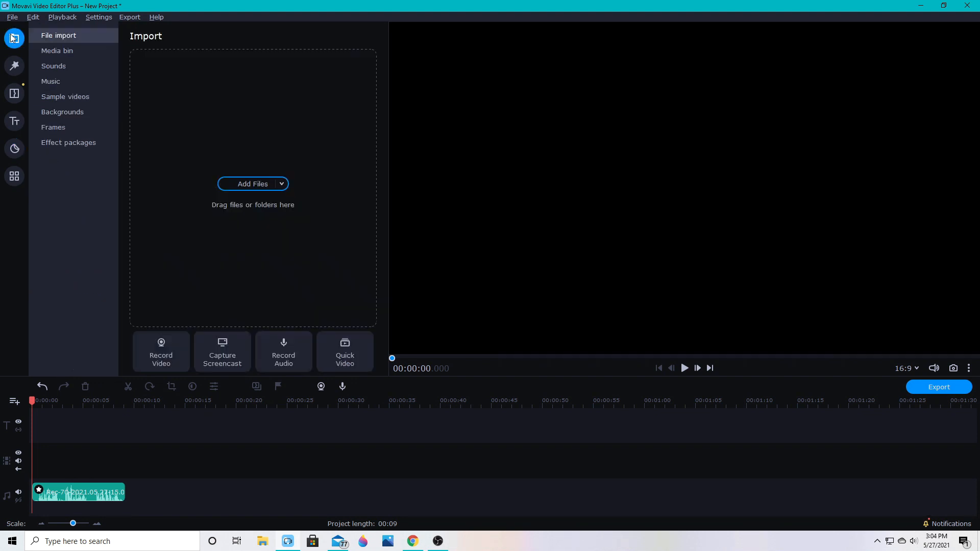
pyautogui.moveTo(212, 165)
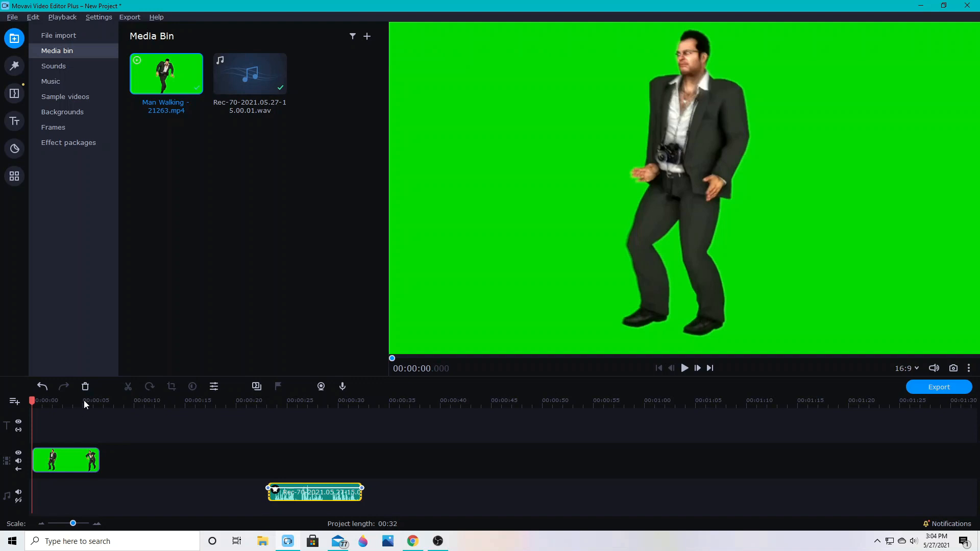
pyautogui.moveTo(596, 108)
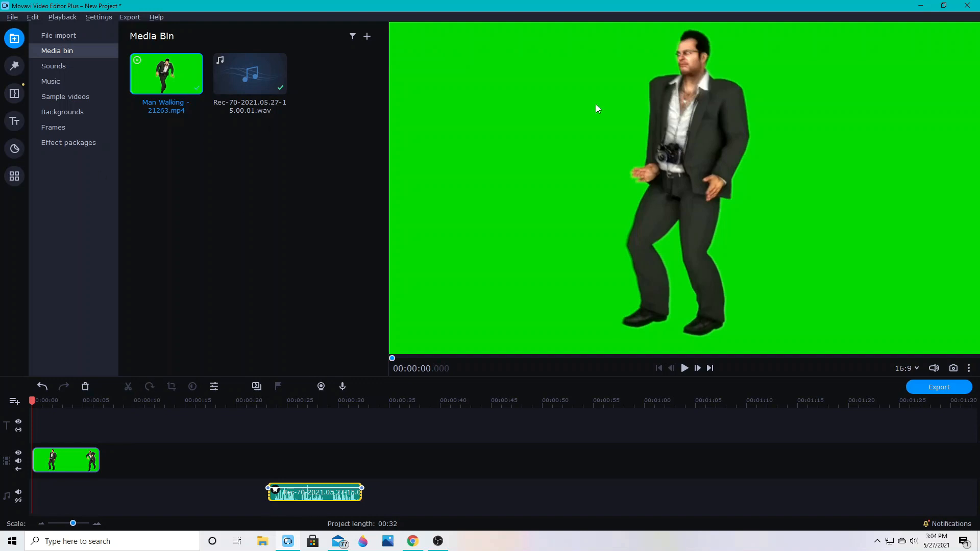
pyautogui.moveTo(62, 112)
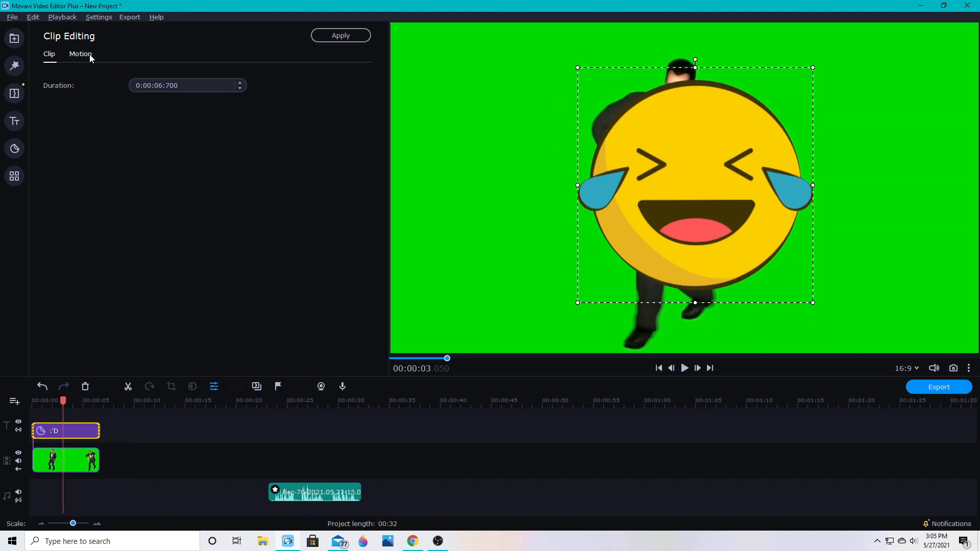
# - Track the shrunken emoji sticker to the man's face via the Motion settings
pyautogui.click(80, 54)
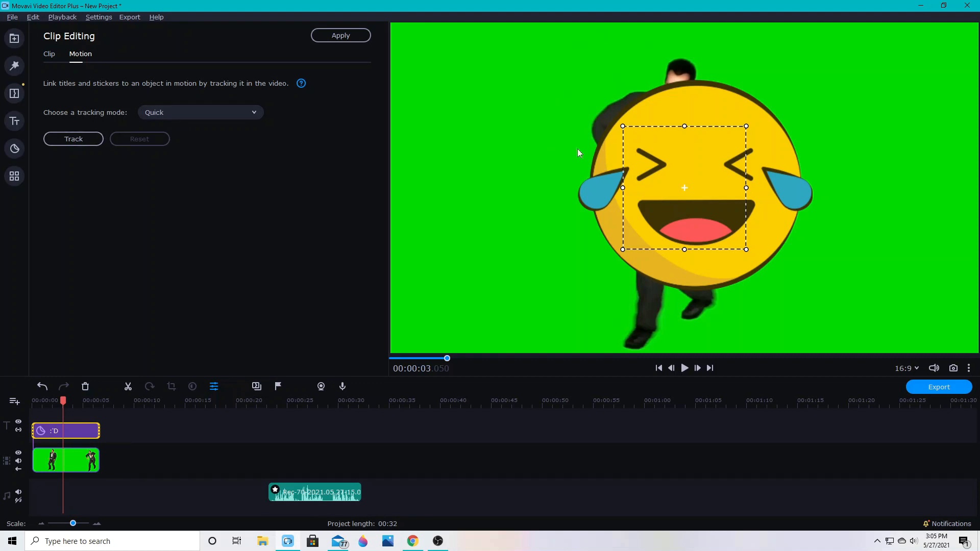
pyautogui.moveTo(668, 256)
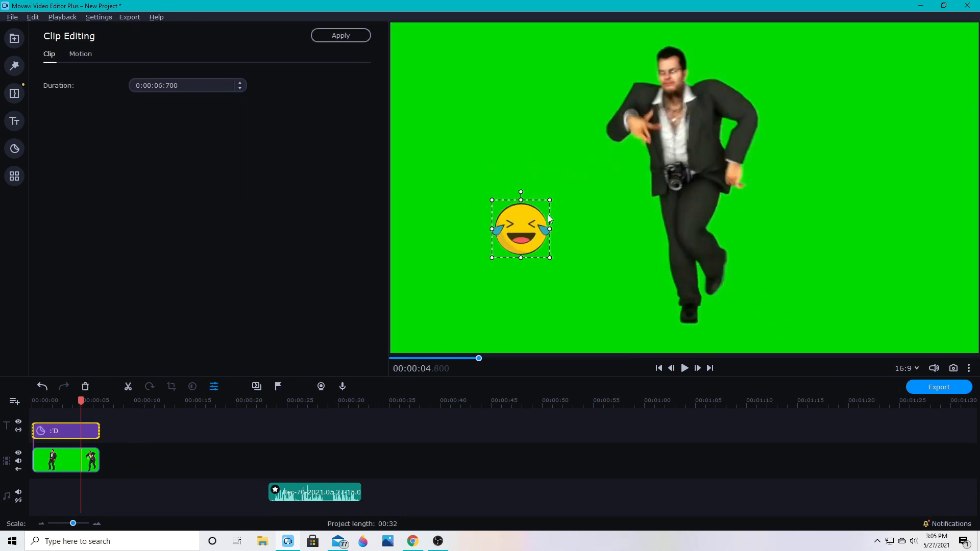
pyautogui.click(79, 54)
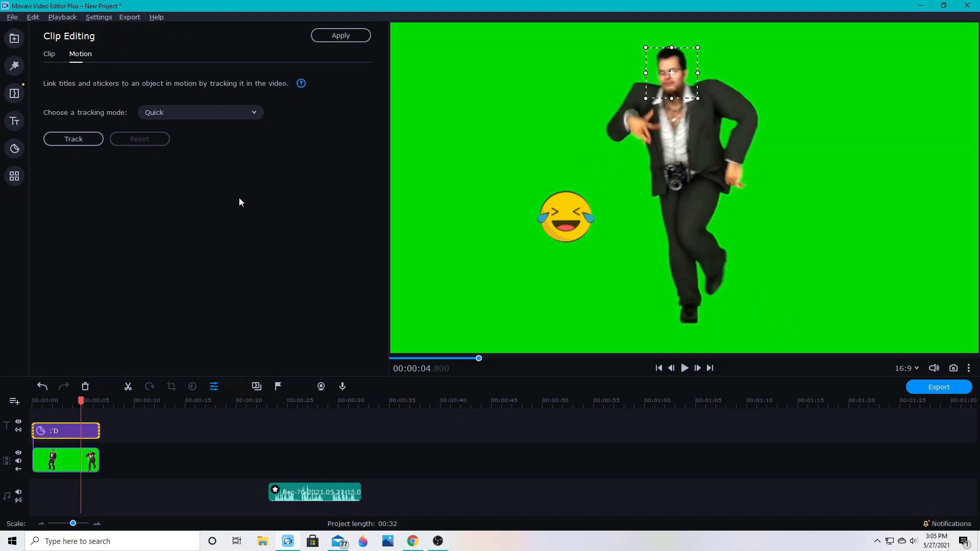
pyautogui.click(74, 138)
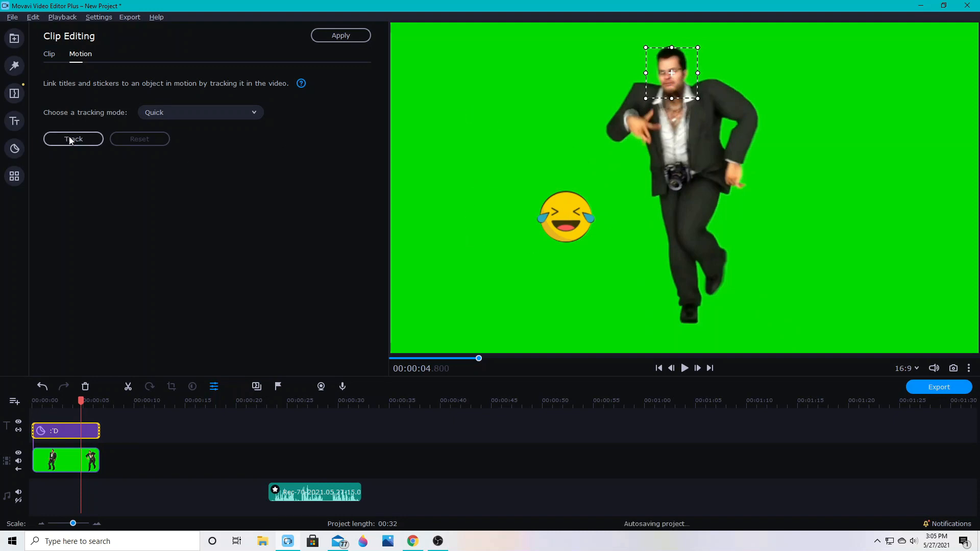
pyautogui.click(73, 139)
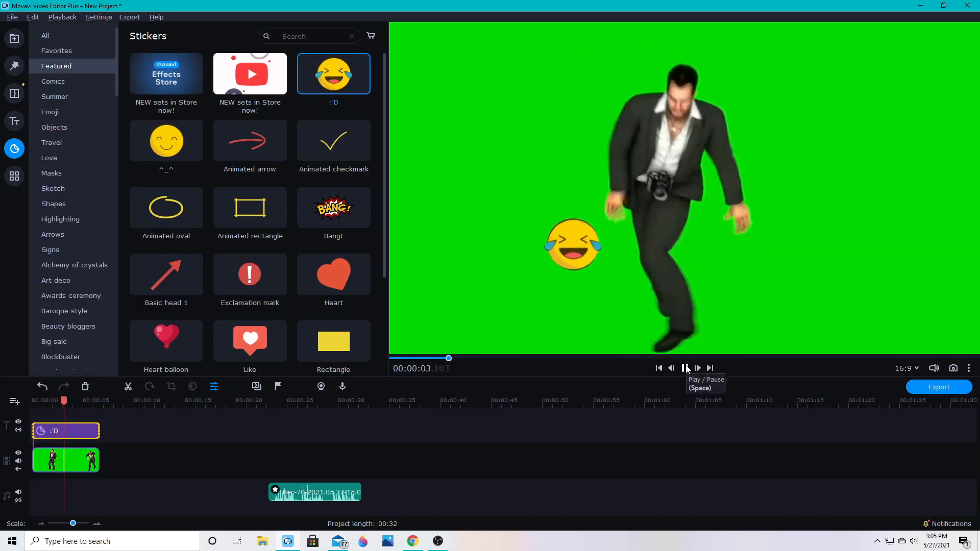
# - Stop the preview and browse the sticker library for the laughing emoji
pyautogui.click(684, 368)
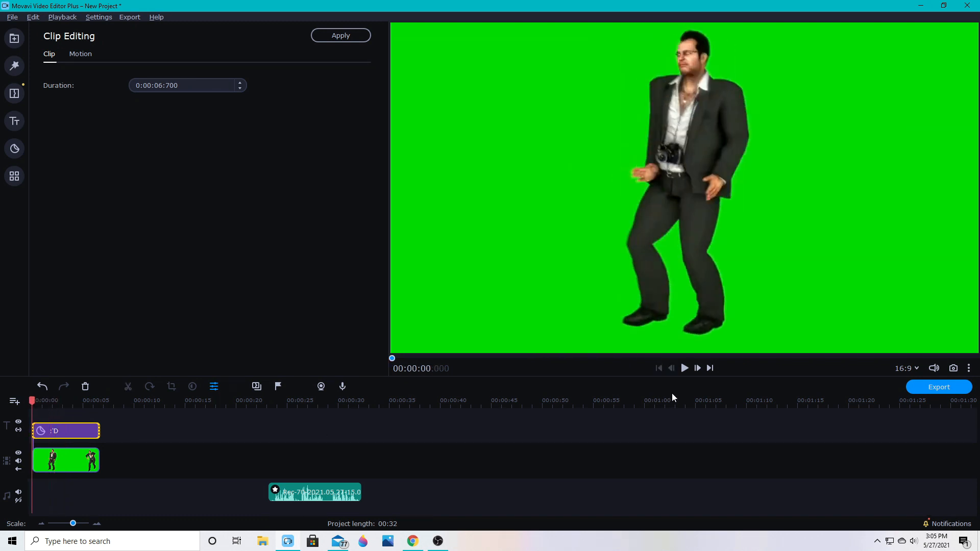
pyautogui.click(14, 149)
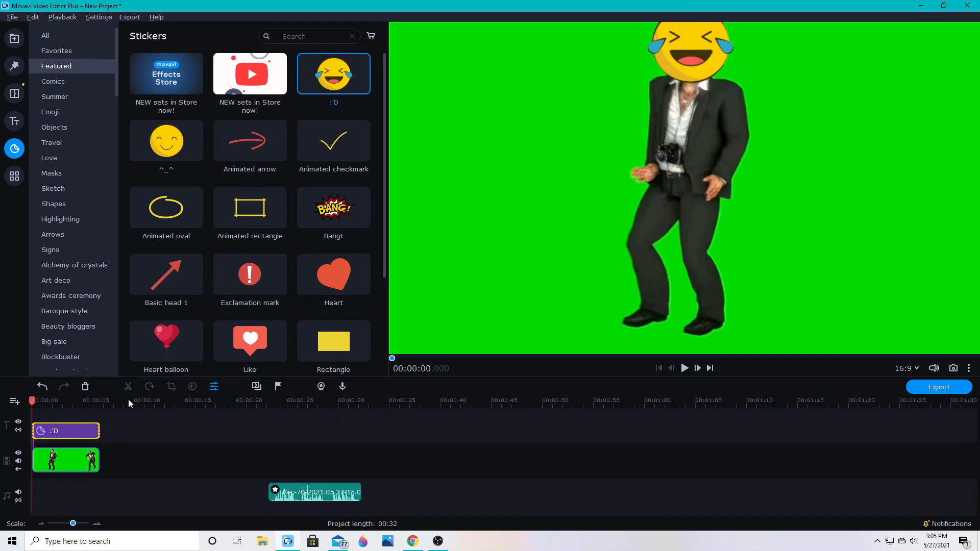
pyautogui.scroll(-3)
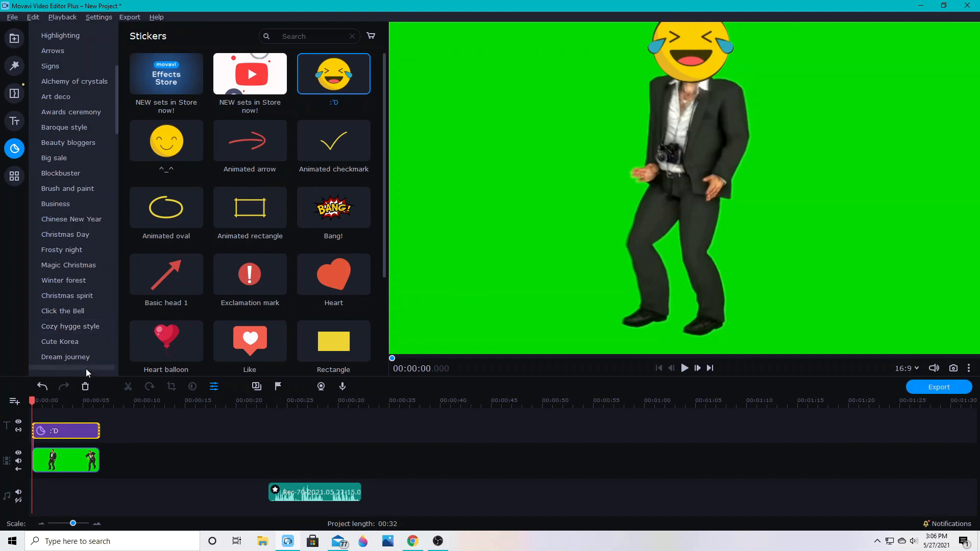
pyautogui.moveTo(121, 396)
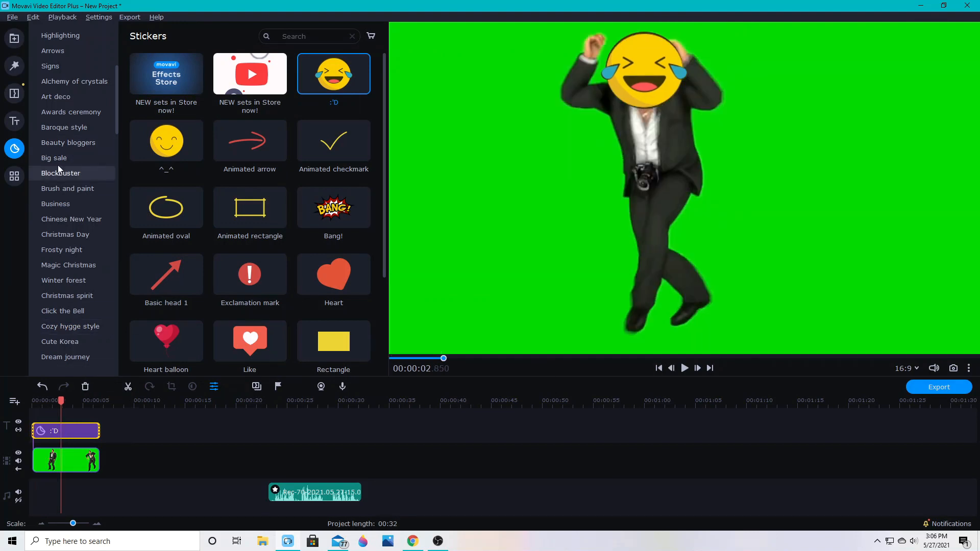
# - Add a Simple title and motion-track it to the dancer's body
pyautogui.click(13, 121)
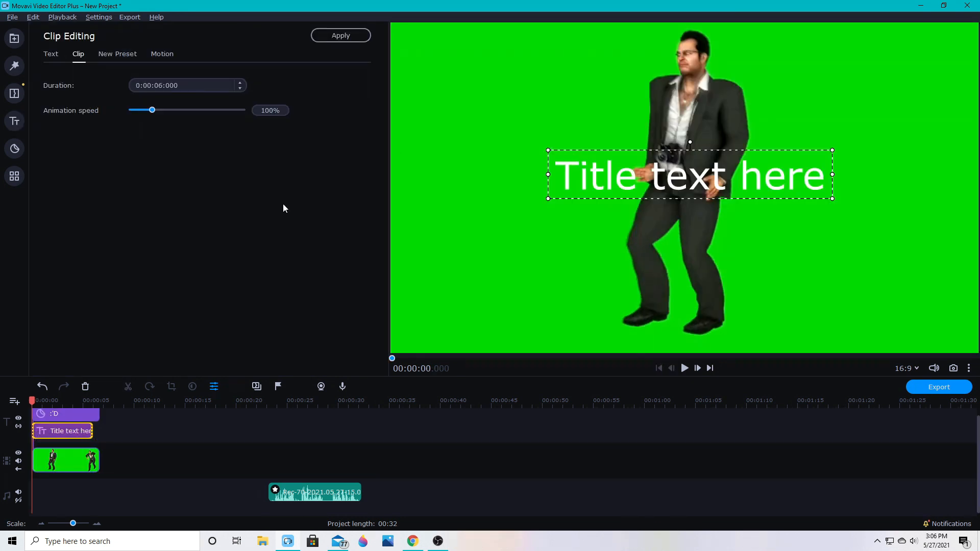
pyautogui.click(163, 54)
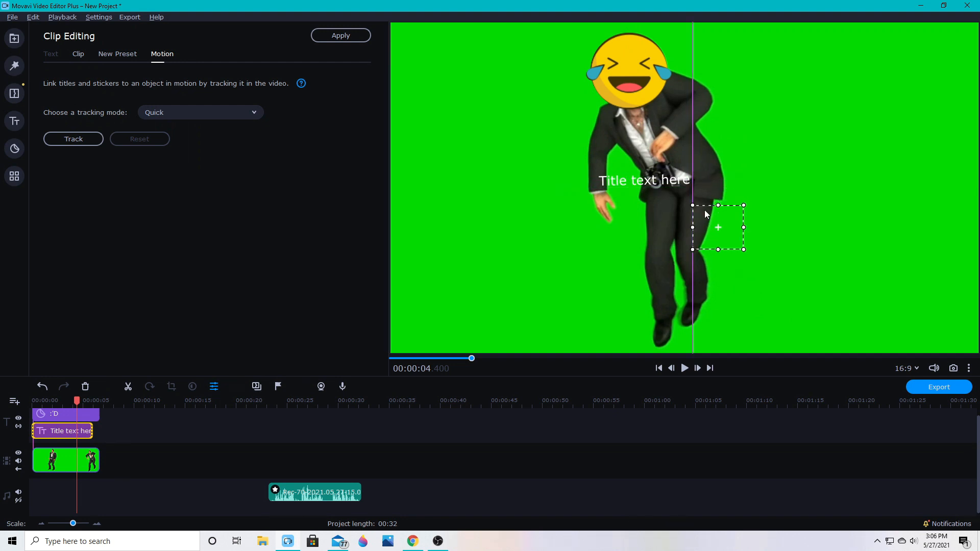
pyautogui.click(73, 137)
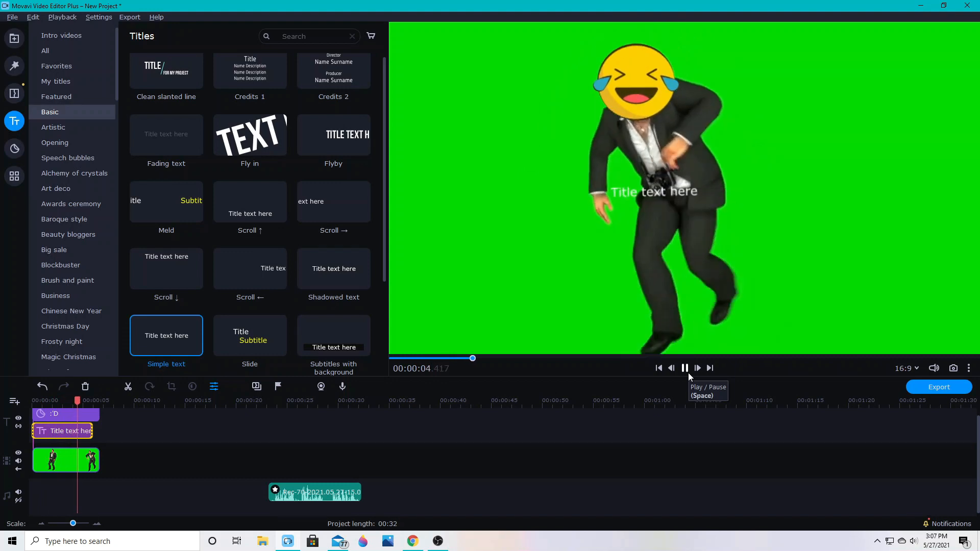
pyautogui.click(684, 367)
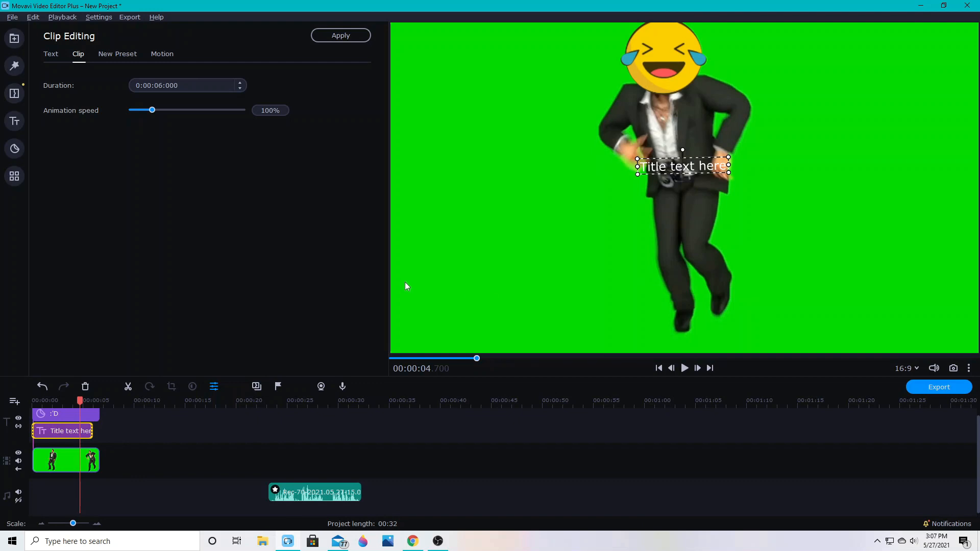
pyautogui.moveTo(409, 281)
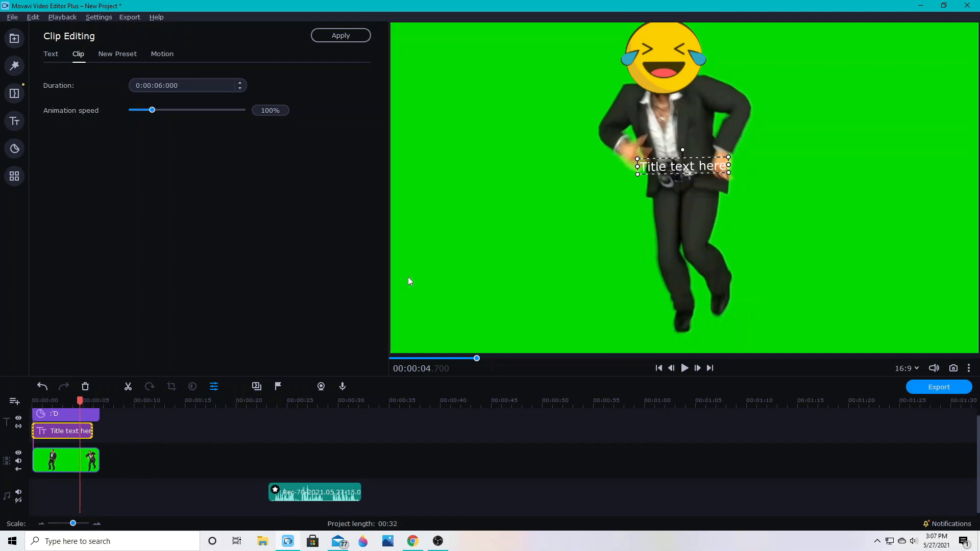
pyautogui.moveTo(389, 378)
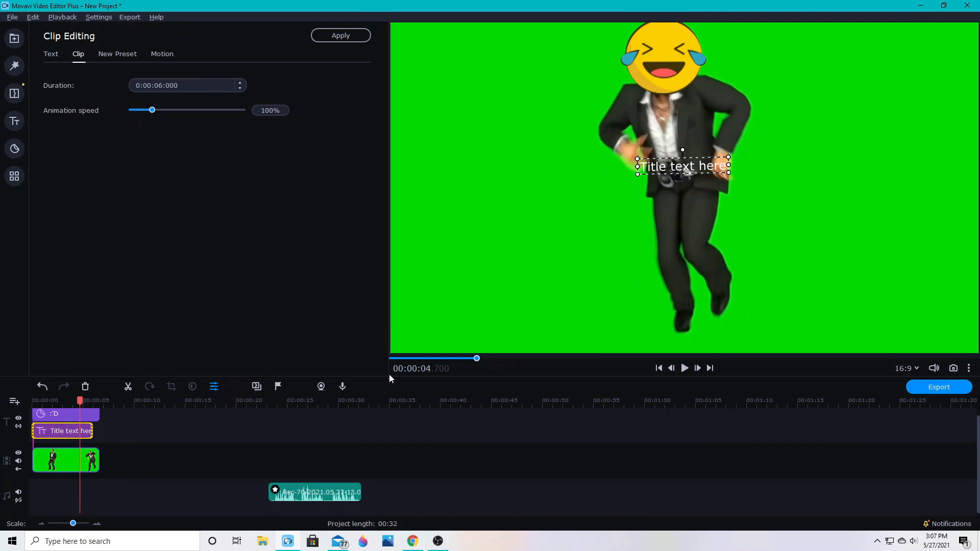
pyautogui.moveTo(380, 420)
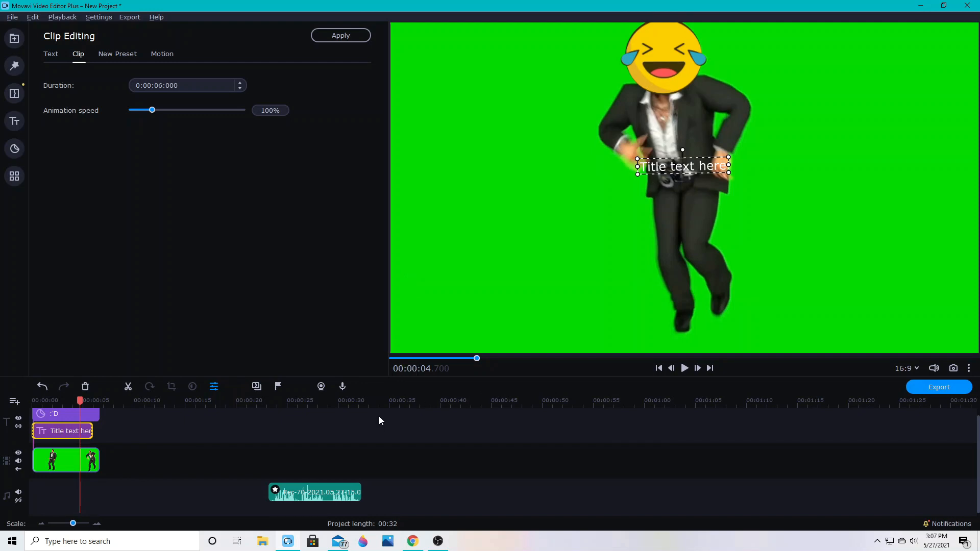
pyautogui.moveTo(382, 407)
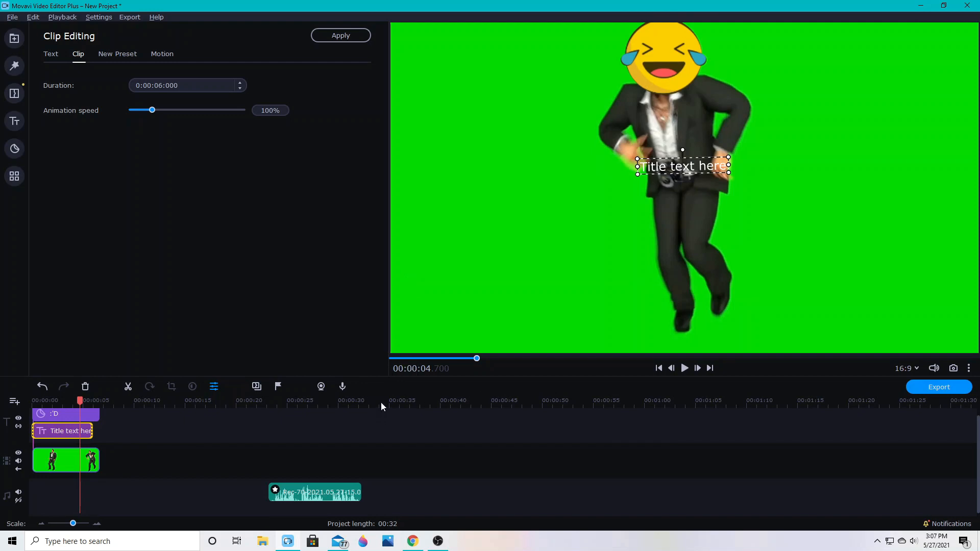
pyautogui.moveTo(14, 93)
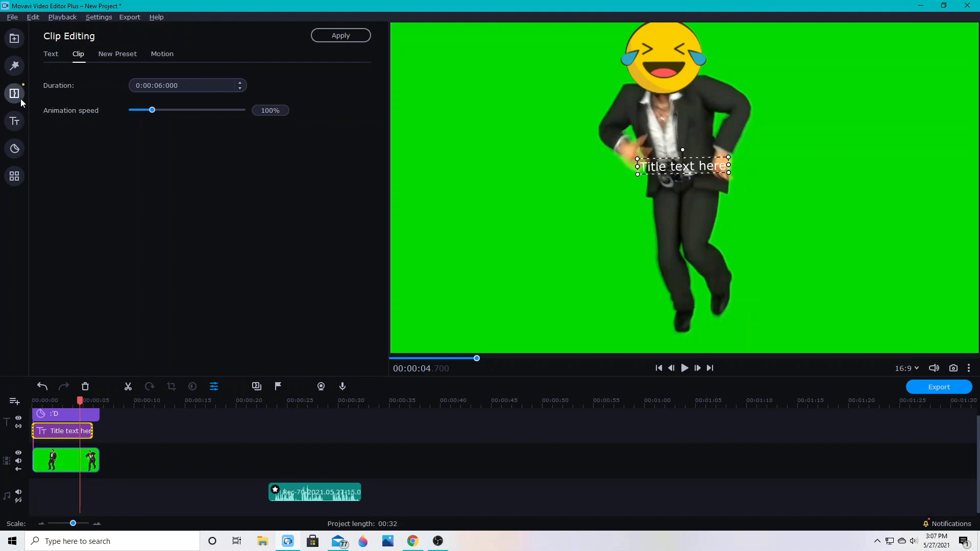
# - Filter transitions to those with sound, add sample clips and preview the first transition
pyautogui.click(13, 93)
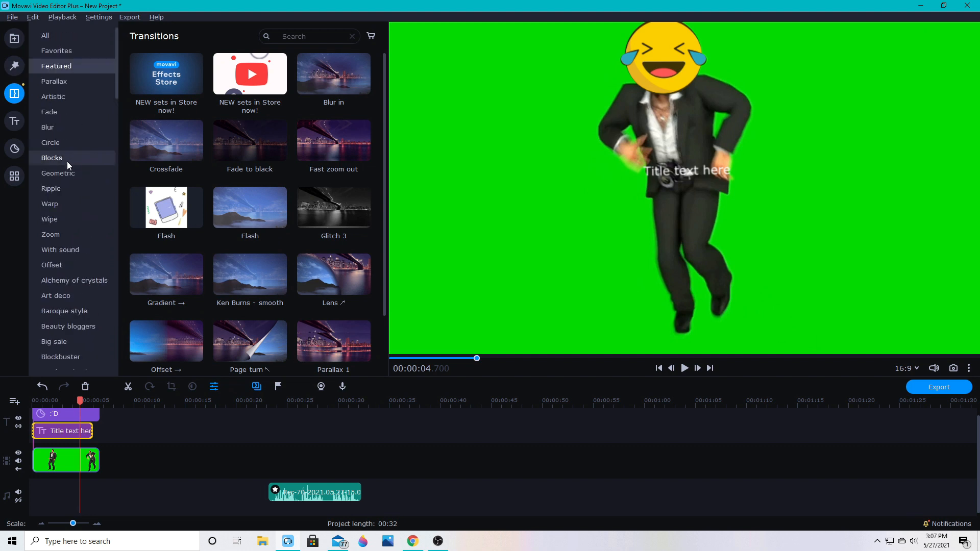
pyautogui.moveTo(61, 249)
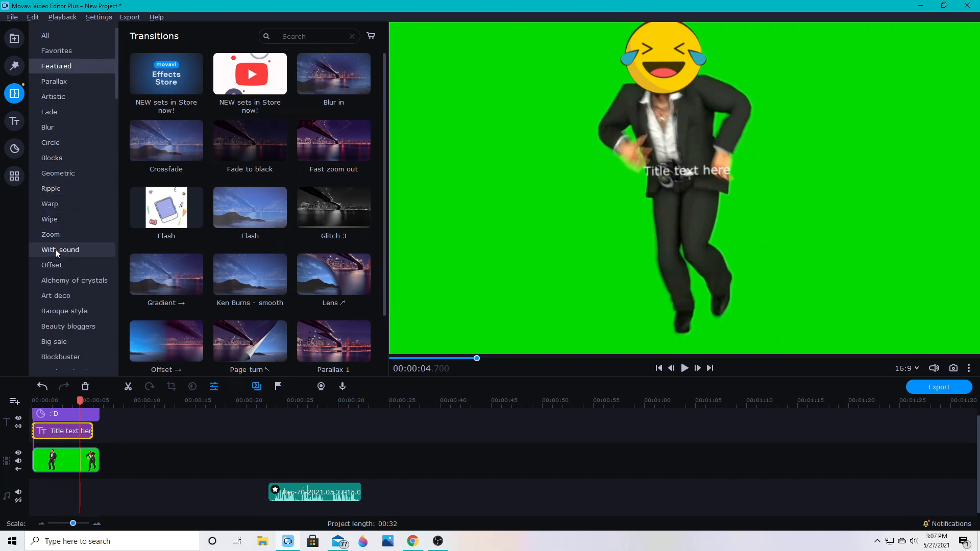
pyautogui.click(60, 250)
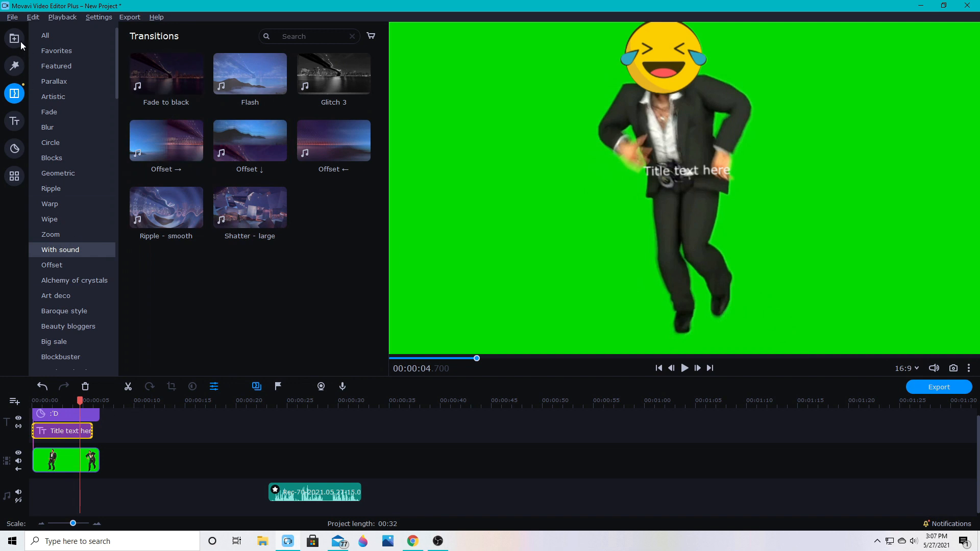
pyautogui.click(13, 38)
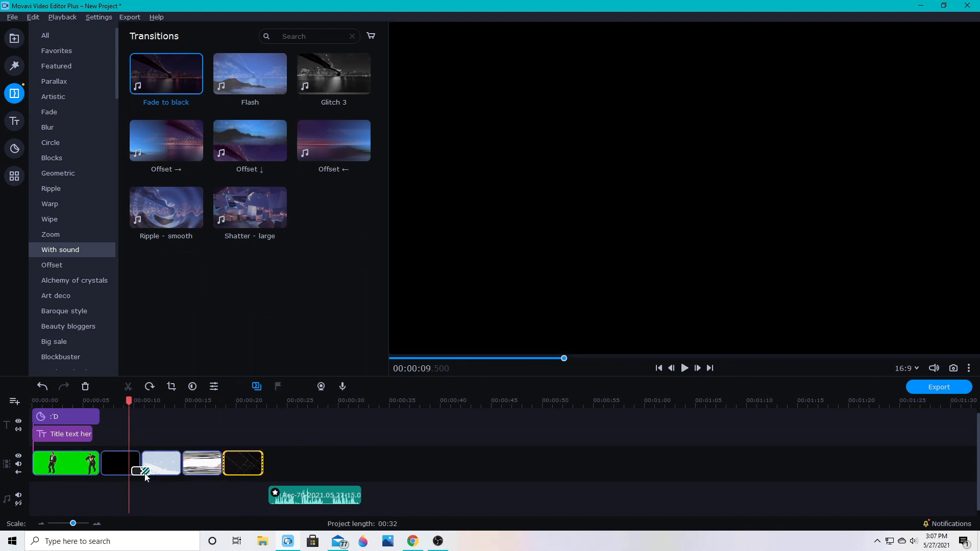
pyautogui.click(53, 96)
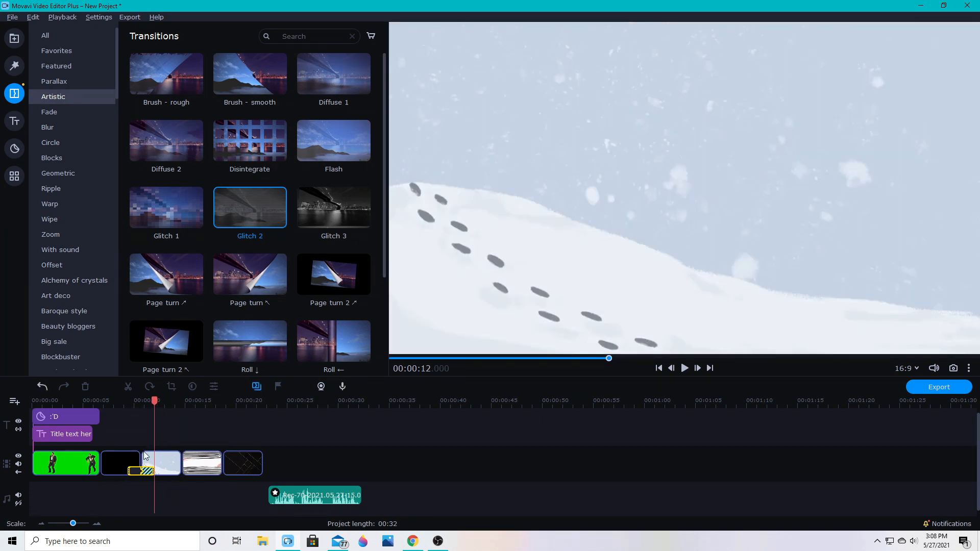
pyautogui.click(683, 369)
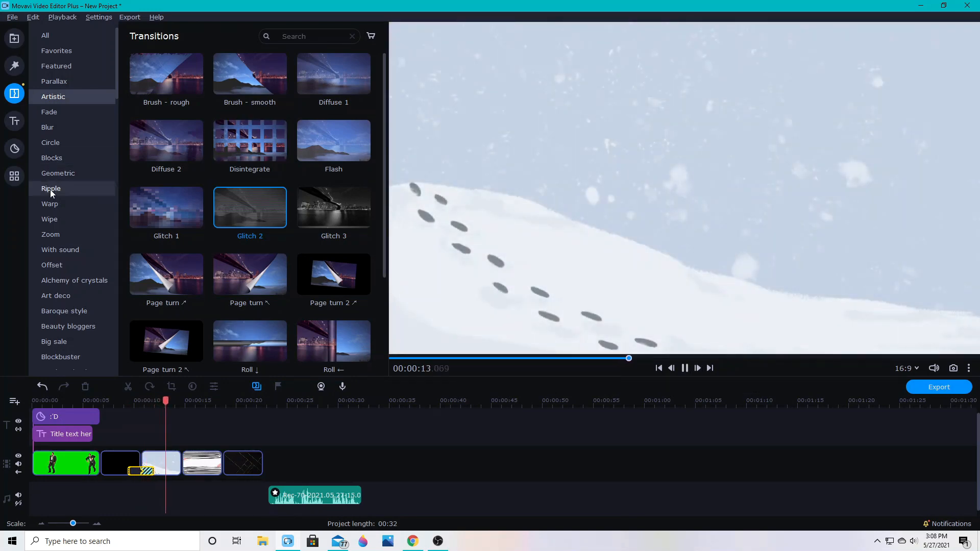
# - Apply the Flash transition between the dark and snowy clips and replay it to hear it
pyautogui.click(60, 249)
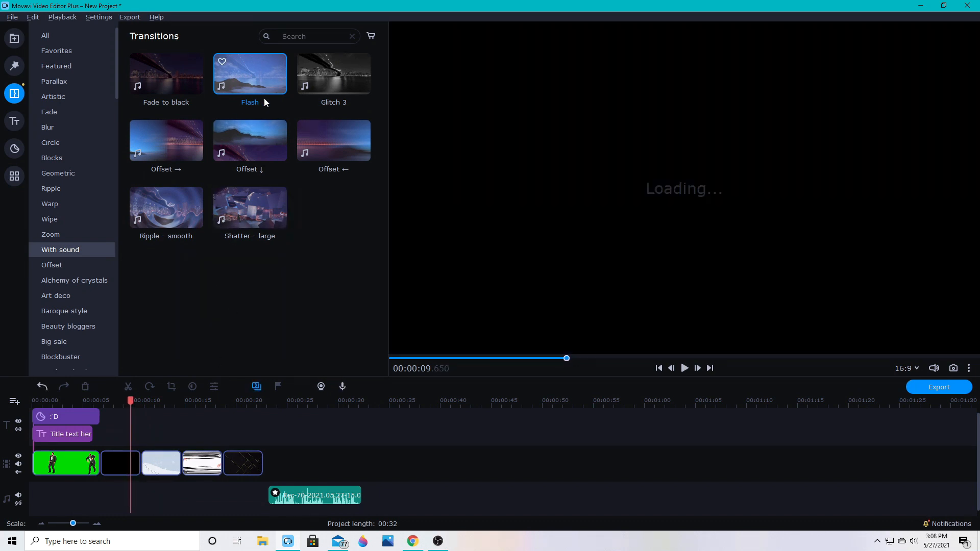
pyautogui.click(172, 400)
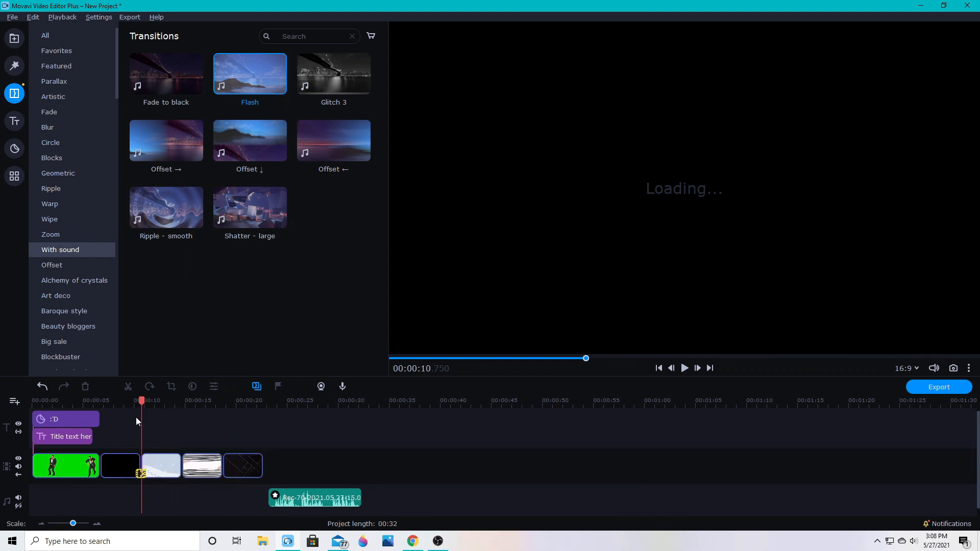
pyautogui.click(684, 369)
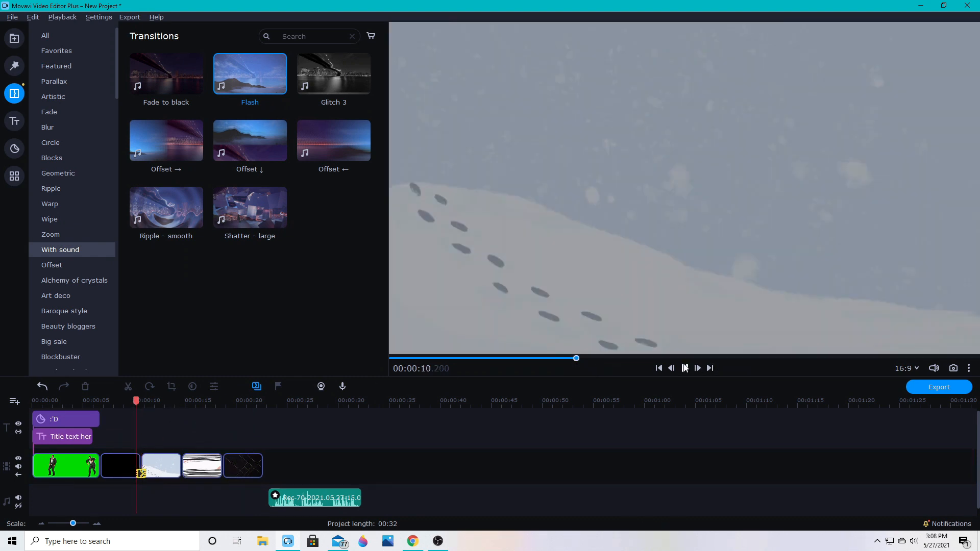
pyautogui.click(683, 368)
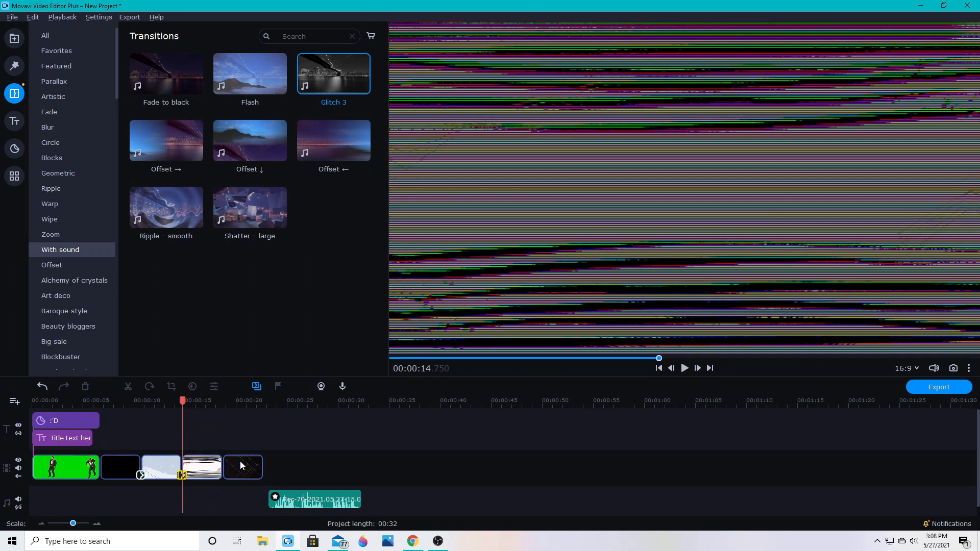
pyautogui.click(119, 466)
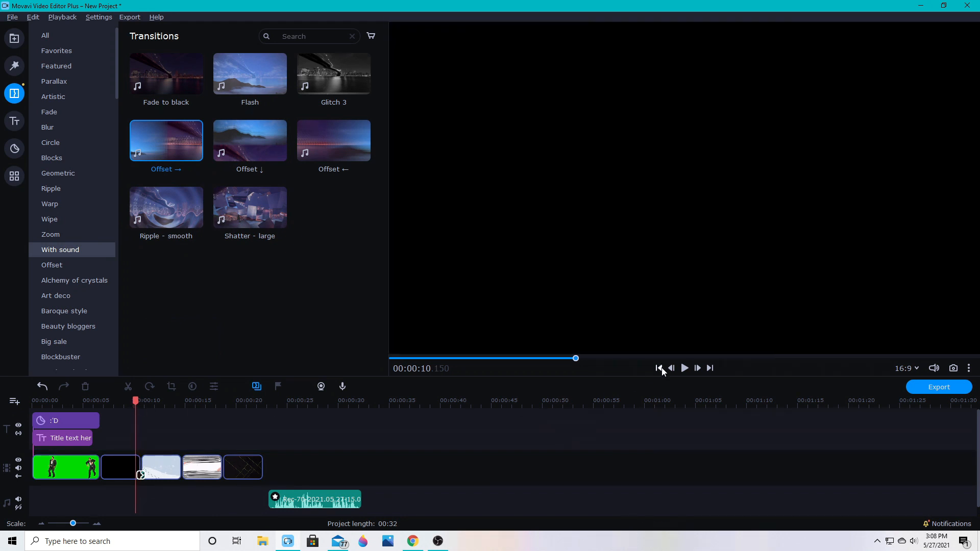
pyautogui.click(684, 367)
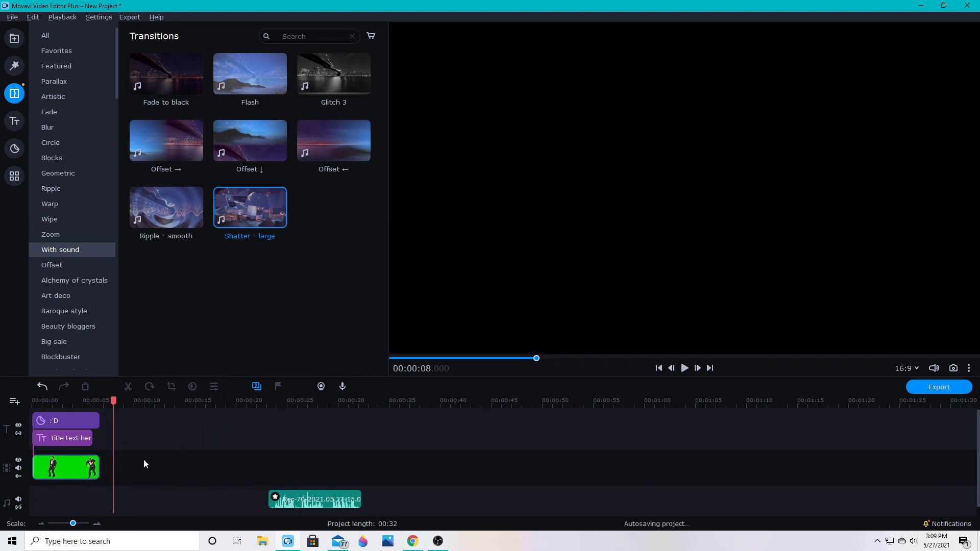
pyautogui.moveTo(229, 486)
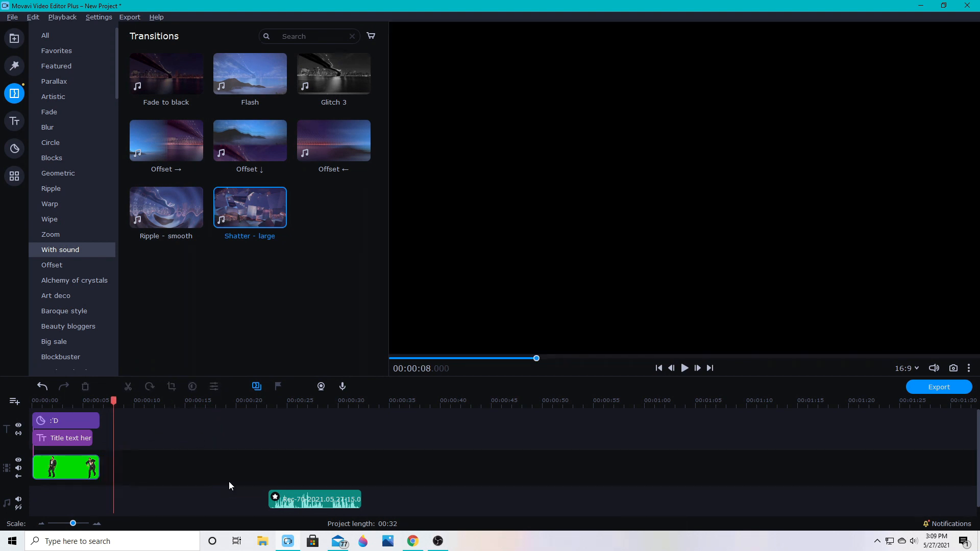
# - Drag the voice clip under the dancer clip and return to the editor
pyautogui.moveTo(313, 499); pyautogui.dragTo(159, 500)
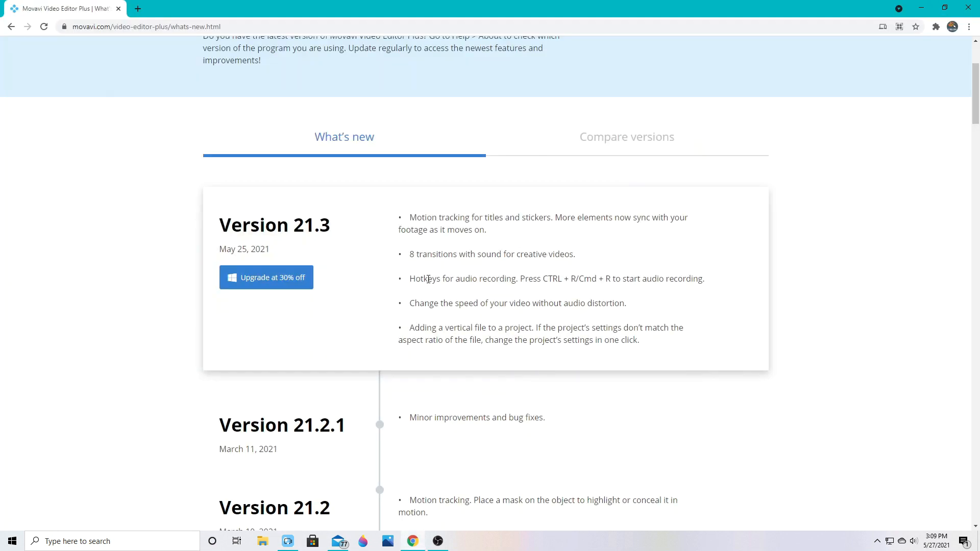
pyautogui.click(312, 541)
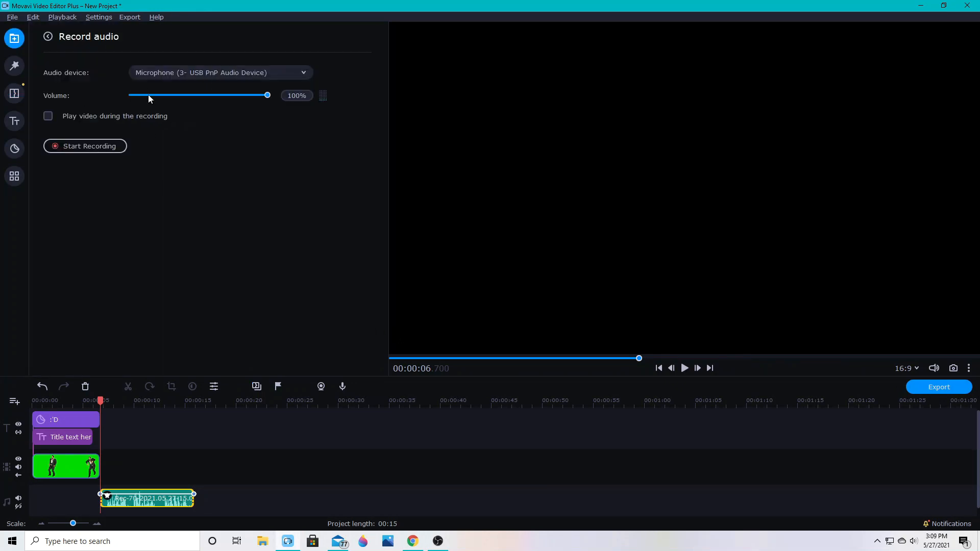
pyautogui.moveTo(479, 545)
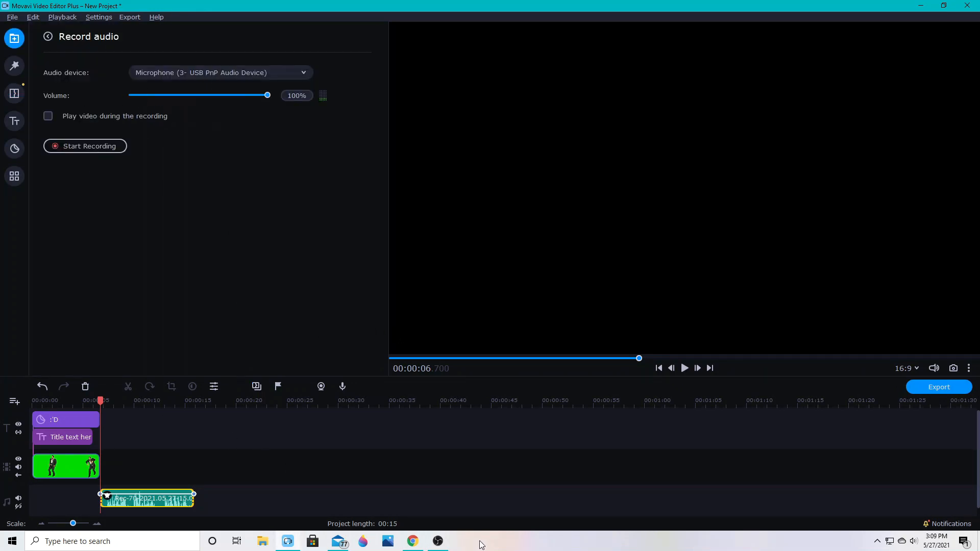
pyautogui.moveTo(184, 162)
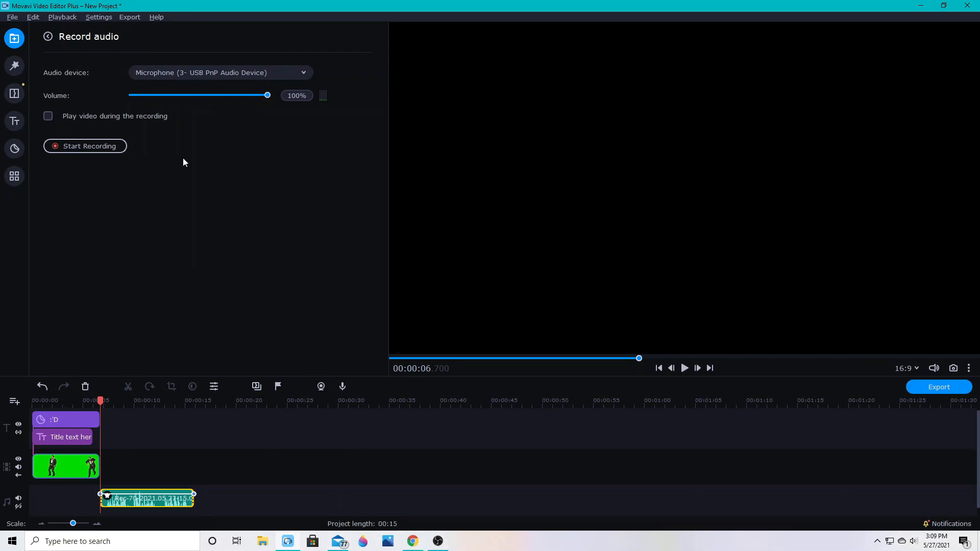
pyautogui.moveTo(51, 154)
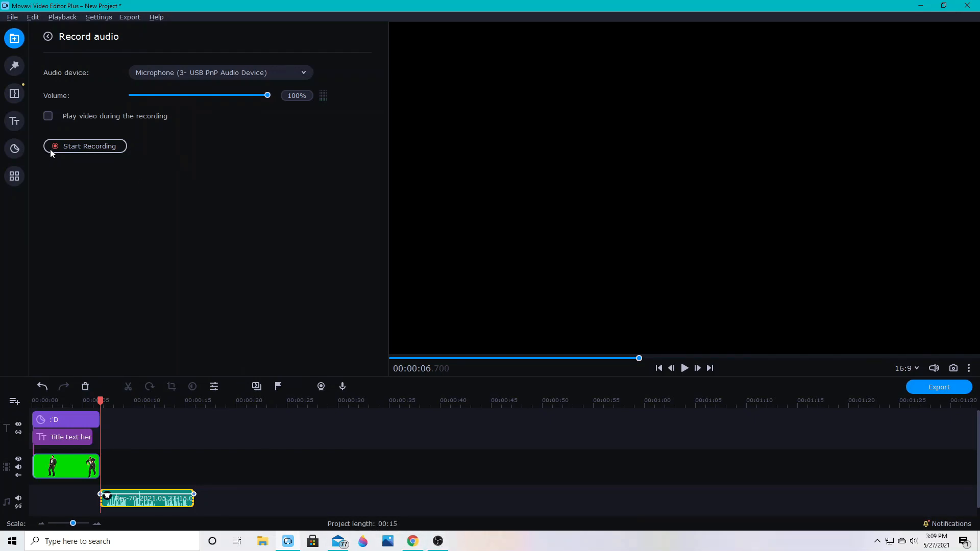
pyautogui.moveTo(18, 162)
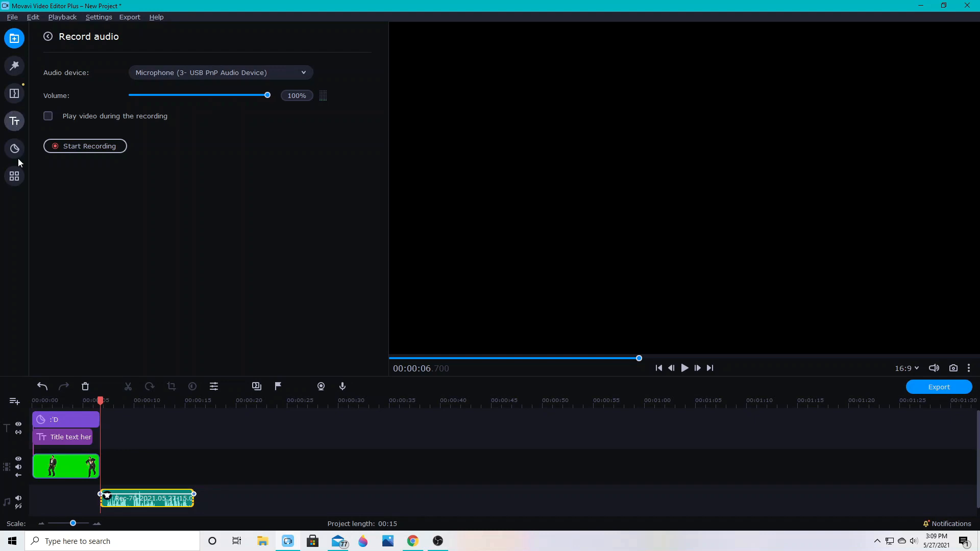
pyautogui.moveTo(438, 540)
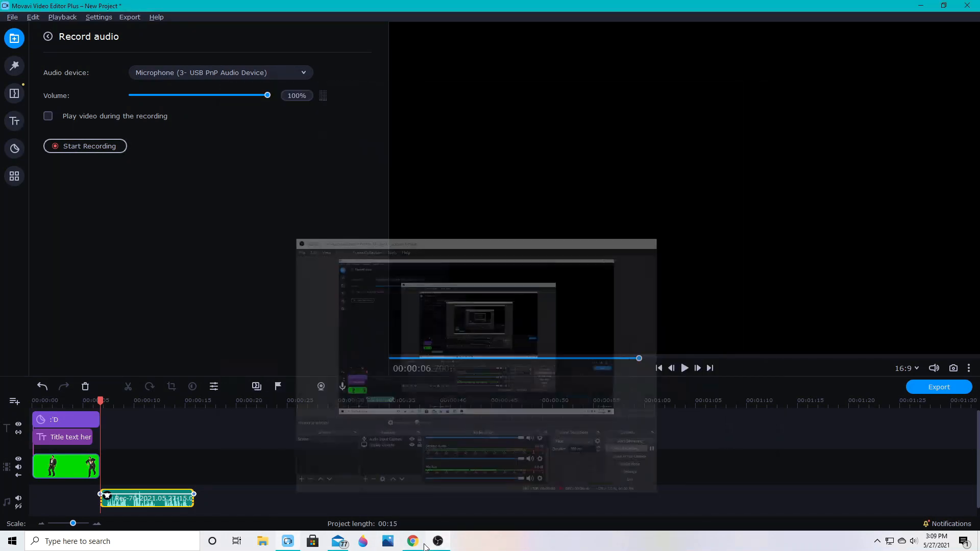
pyautogui.click(411, 541)
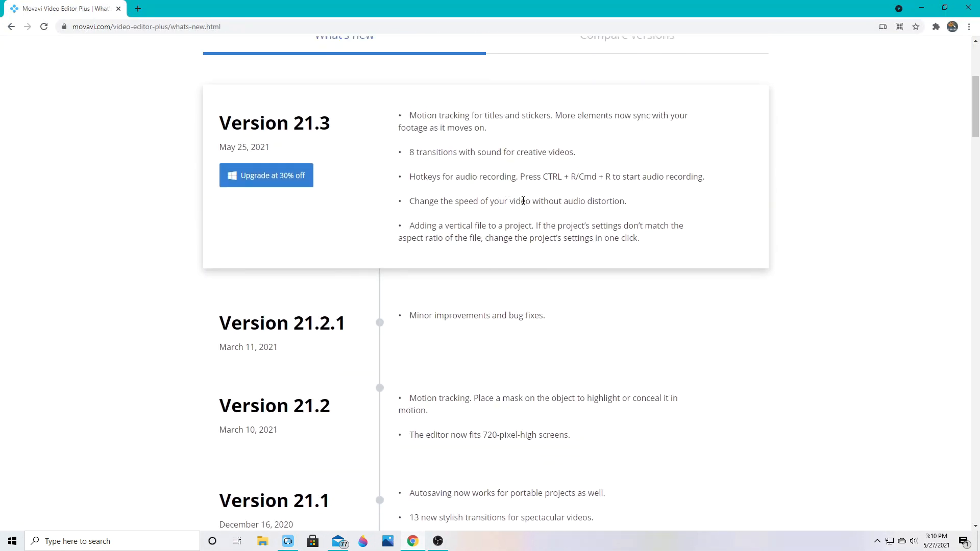
pyautogui.click(438, 541)
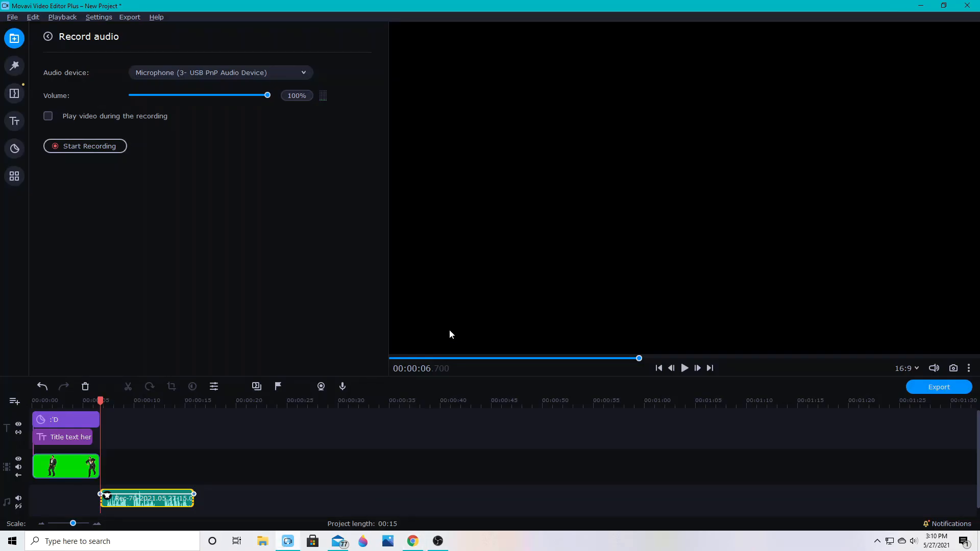
pyautogui.moveTo(148, 223)
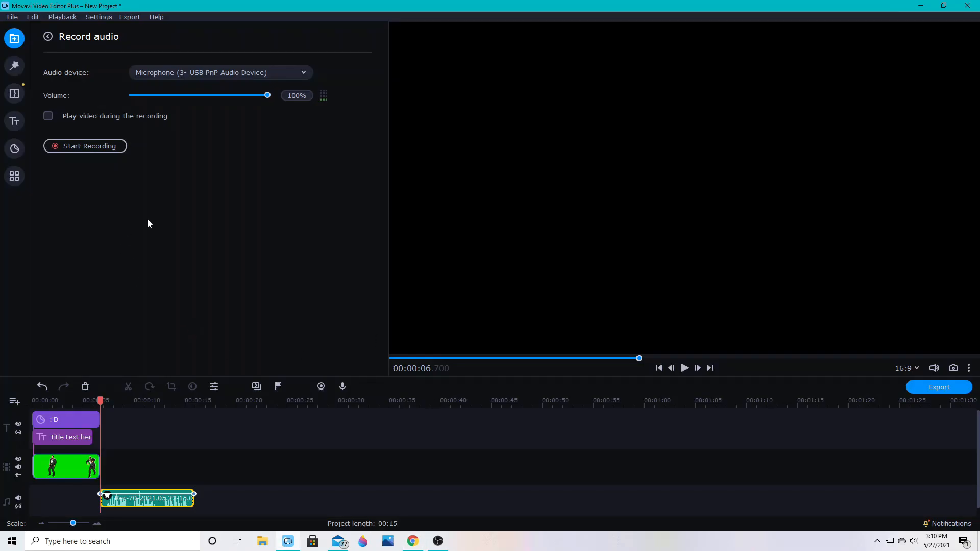
pyautogui.moveTo(120, 408)
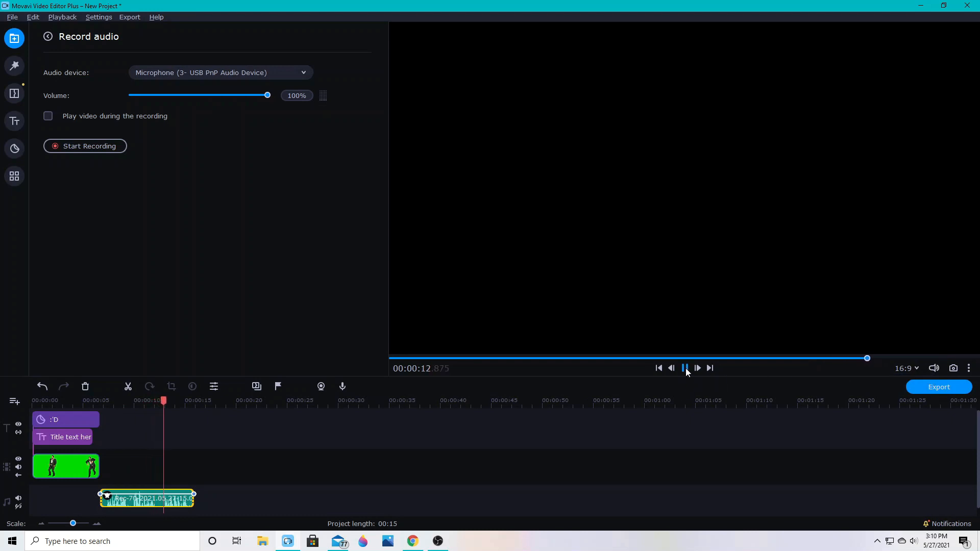
pyautogui.click(683, 368)
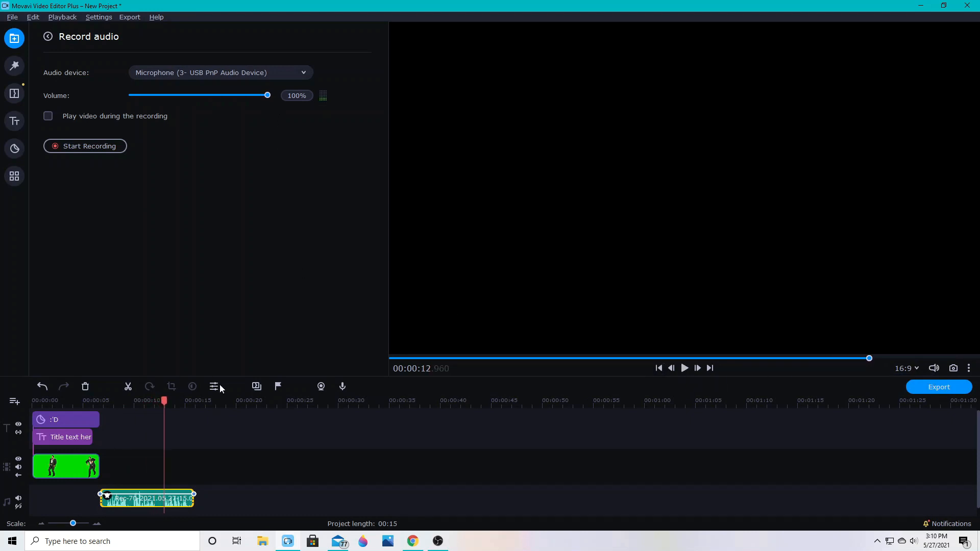
# - Speed the voice clip to 140% with Original tone kept and play it back
pyautogui.click(147, 499)
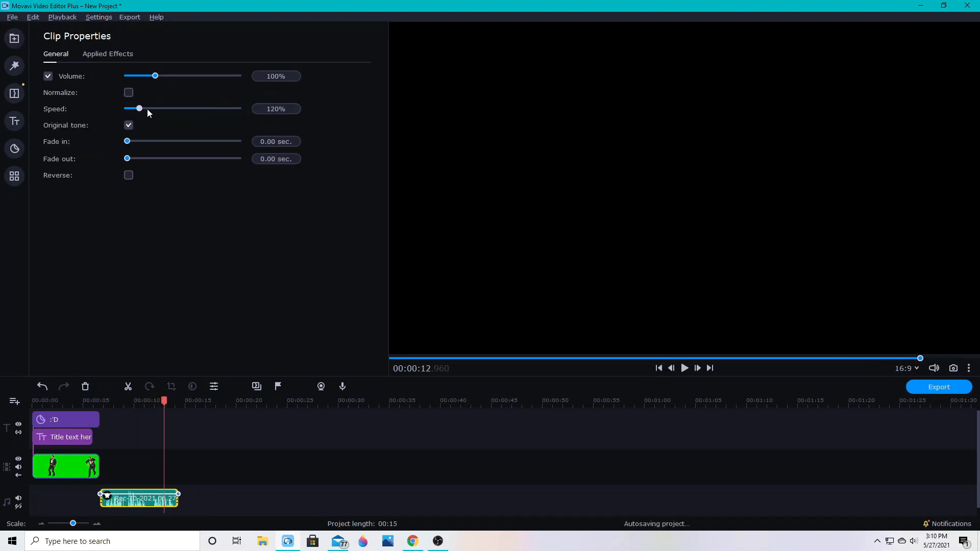
pyautogui.moveTo(139, 108); pyautogui.dragTo(143, 108)
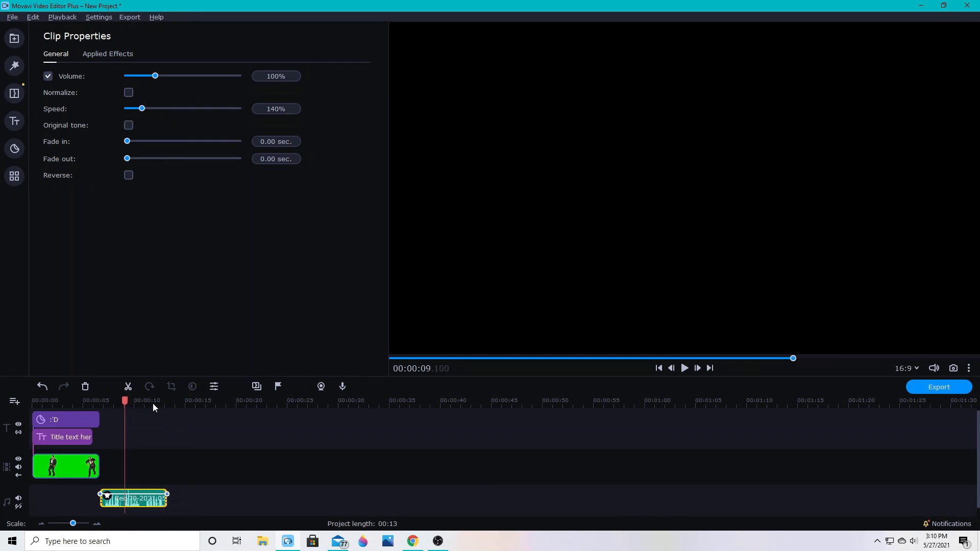
pyautogui.click(683, 368)
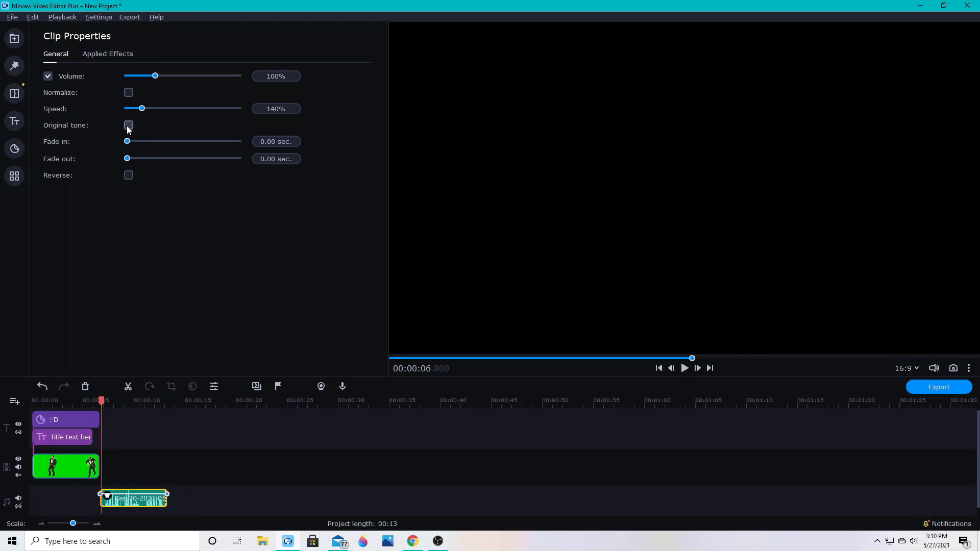
pyautogui.click(128, 124)
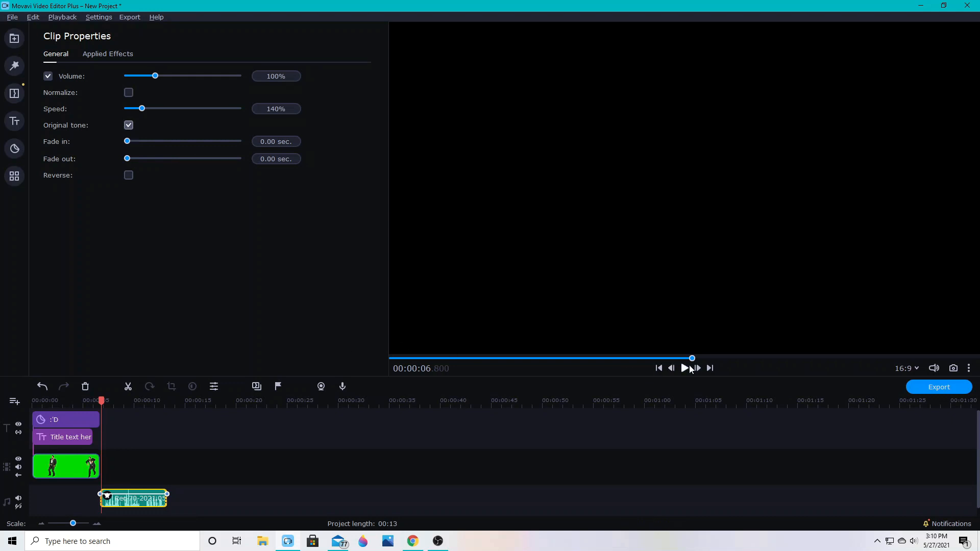
pyautogui.click(684, 368)
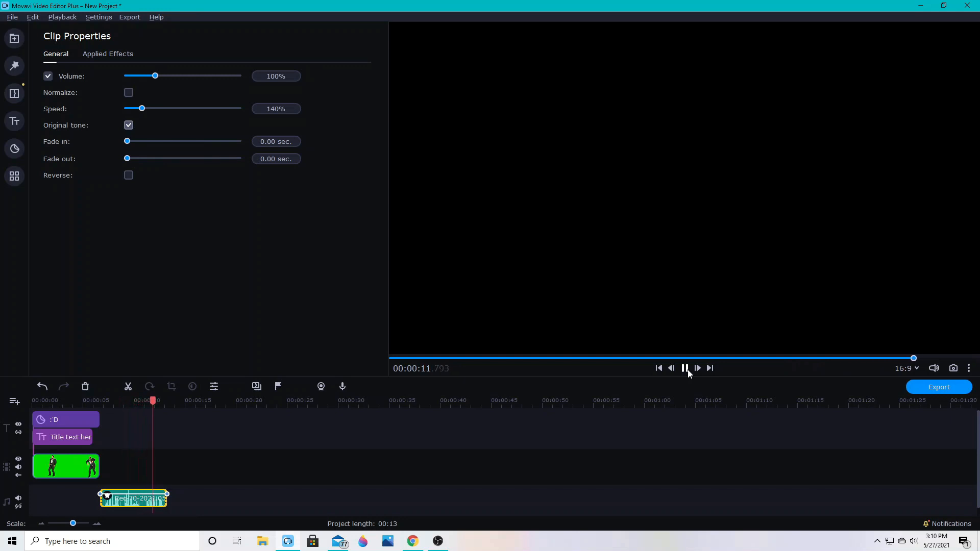
pyautogui.click(683, 369)
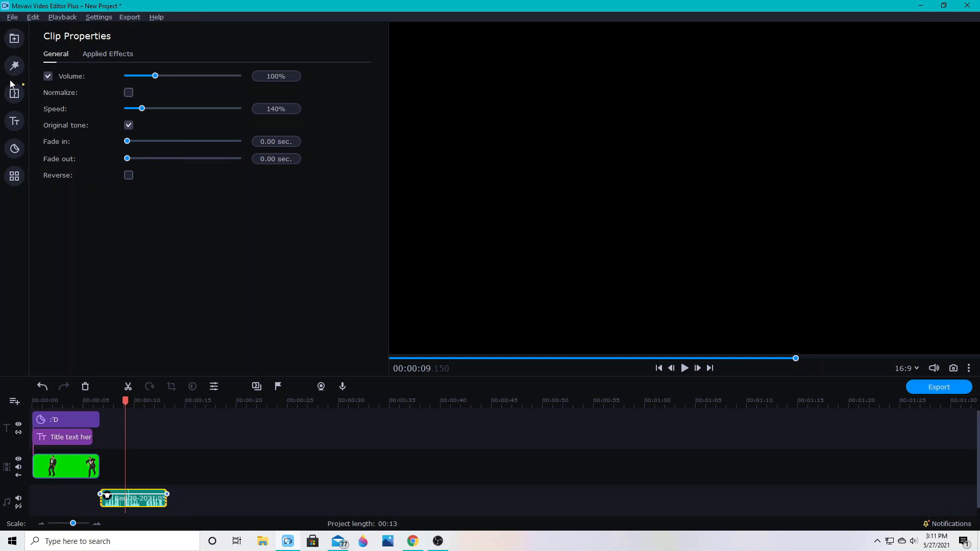
pyautogui.moveTo(697, 368)
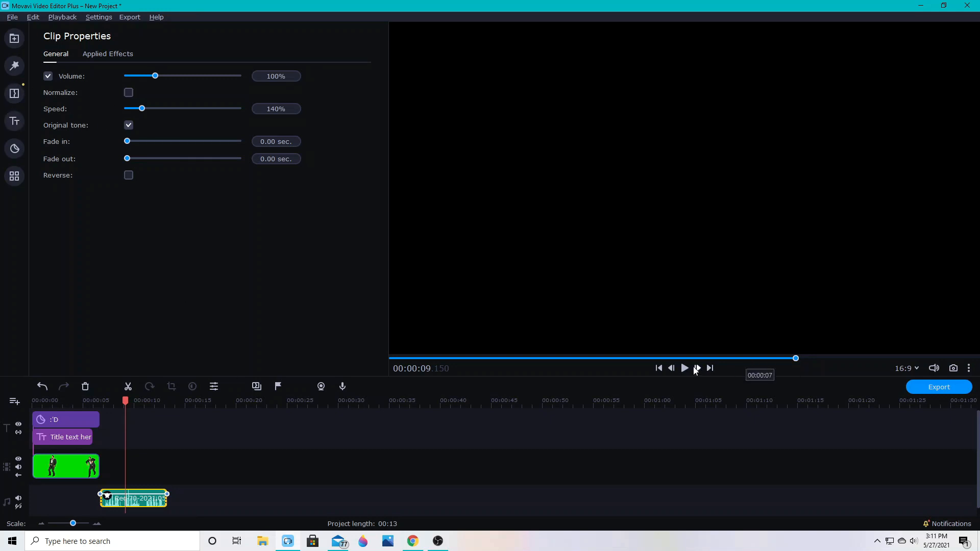
# - Test audio normalization on the clip, then switch it back off
pyautogui.click(684, 369)
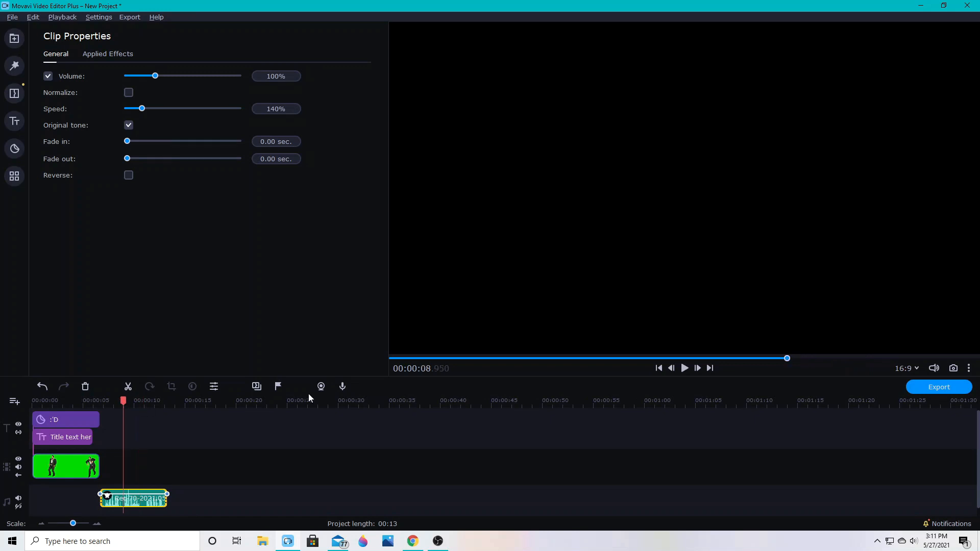
pyautogui.click(129, 93)
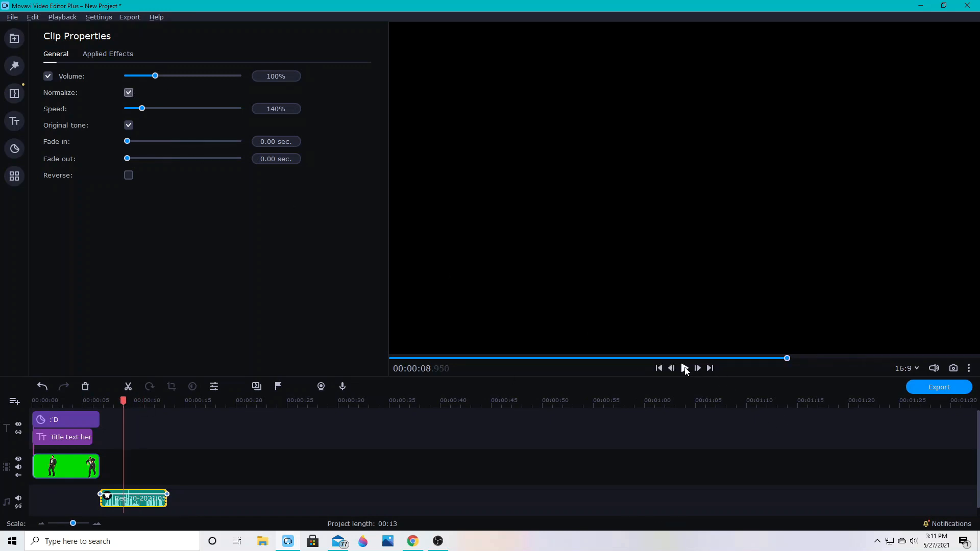
pyautogui.click(683, 369)
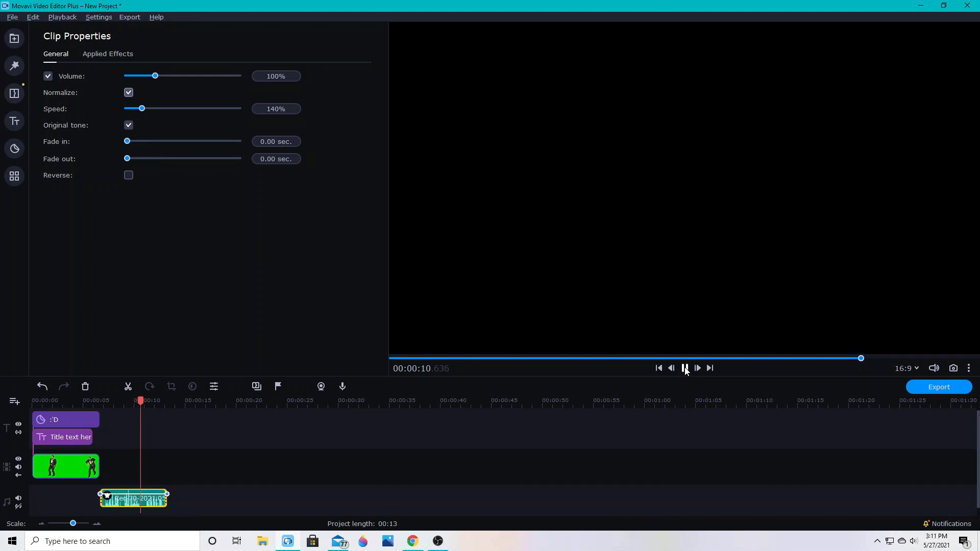
pyautogui.click(684, 368)
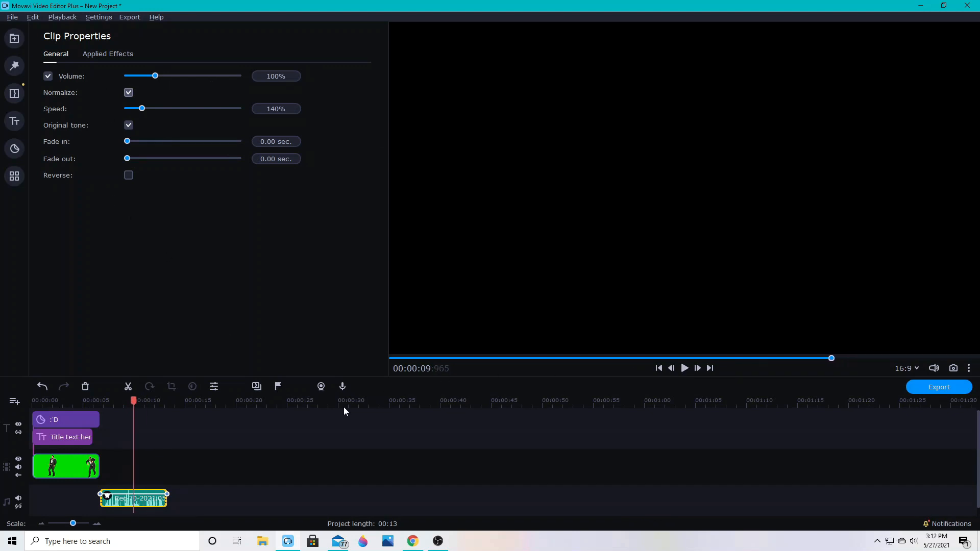
pyautogui.moveTo(234, 286)
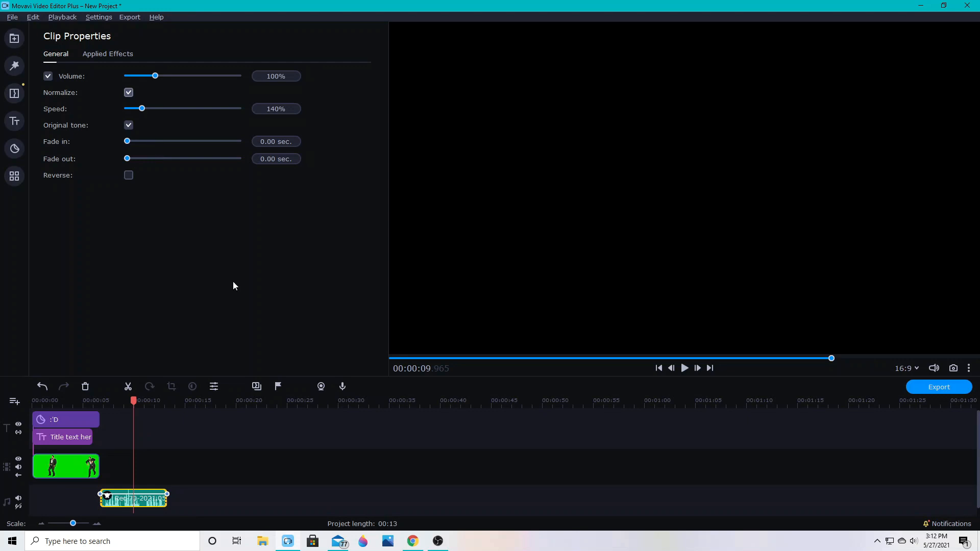
pyautogui.moveTo(241, 294)
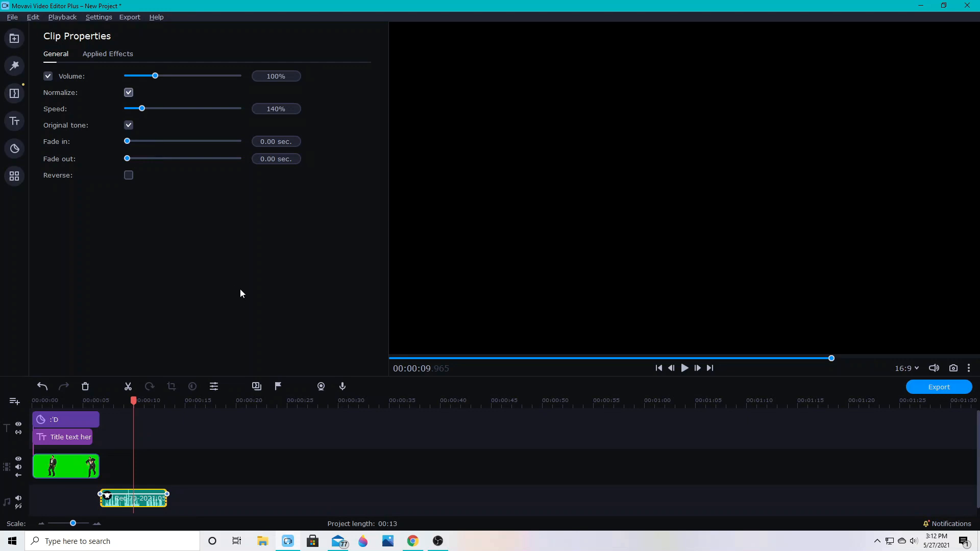
pyautogui.moveTo(129, 212)
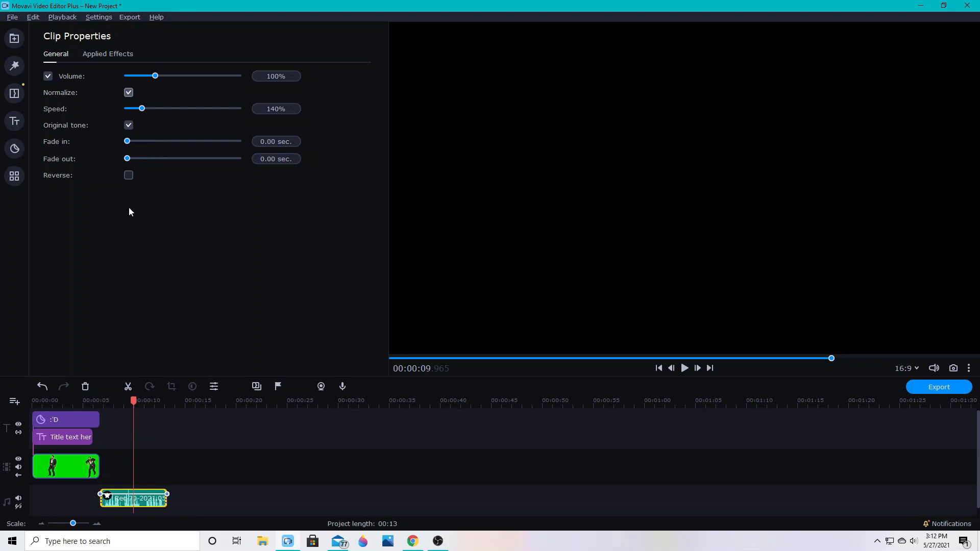
pyautogui.click(129, 92)
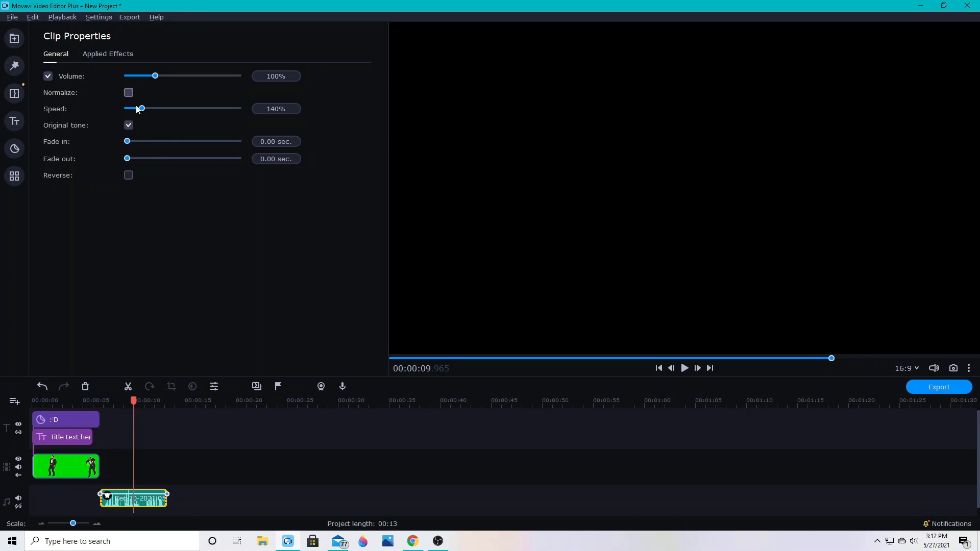
pyautogui.click(13, 38)
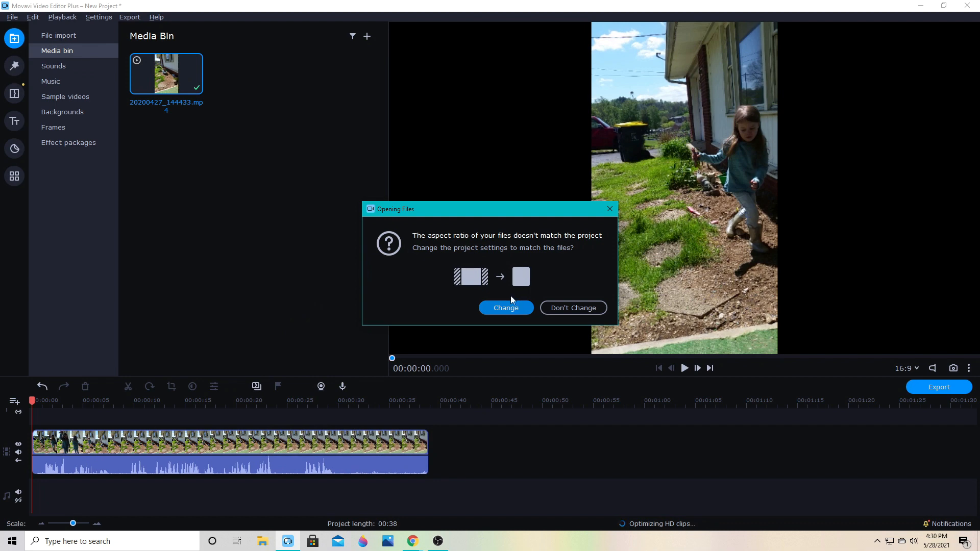
# - Accept Change so the project matches the vertical video's portrait aspect ratio
pyautogui.click(505, 307)
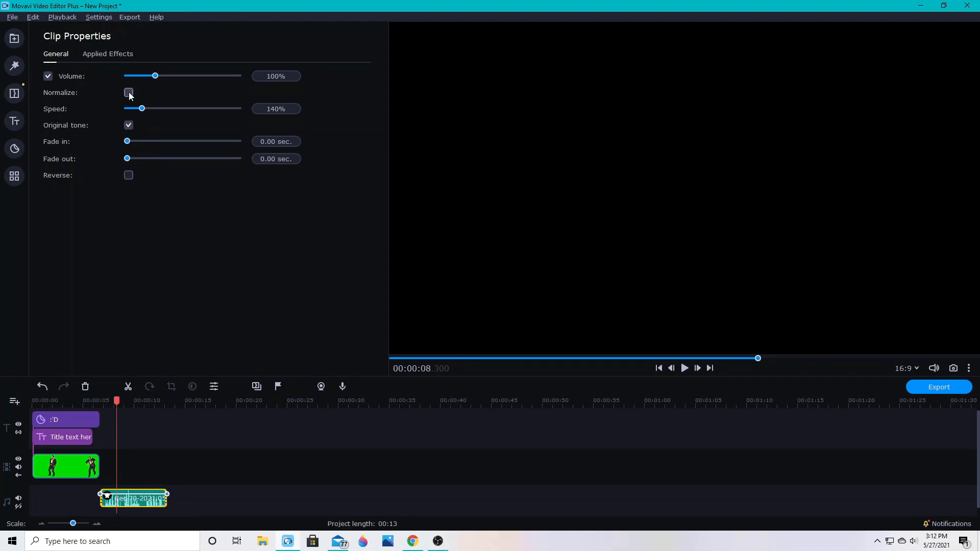
pyautogui.click(129, 93)
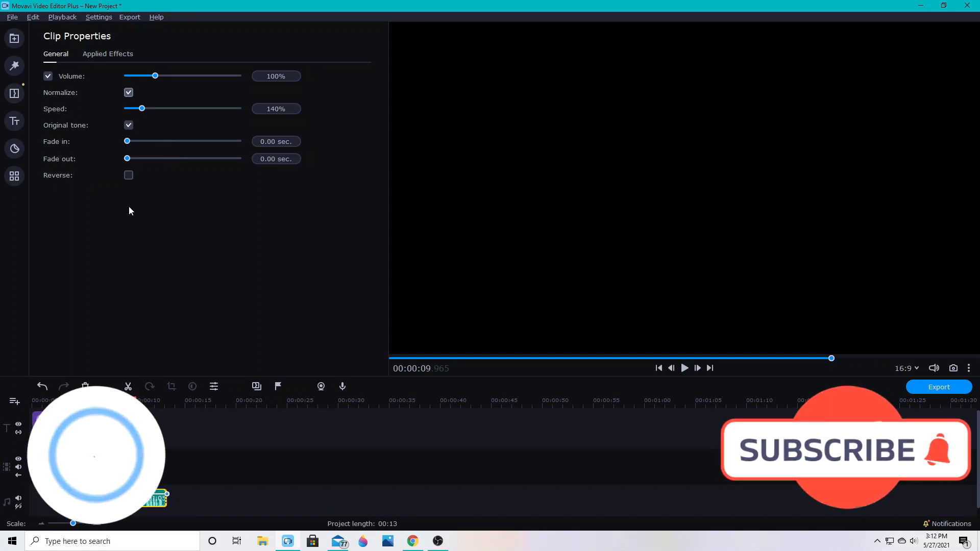
pyautogui.click(129, 92)
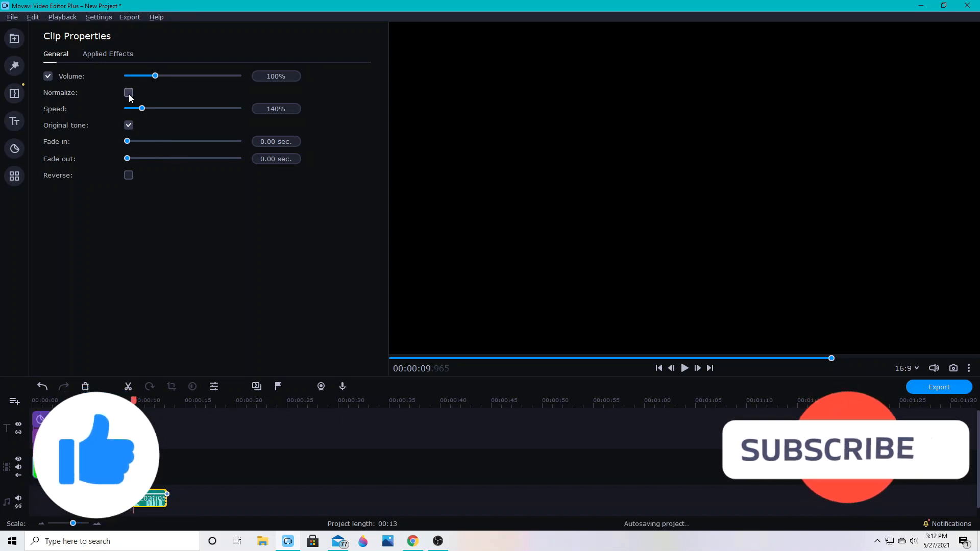